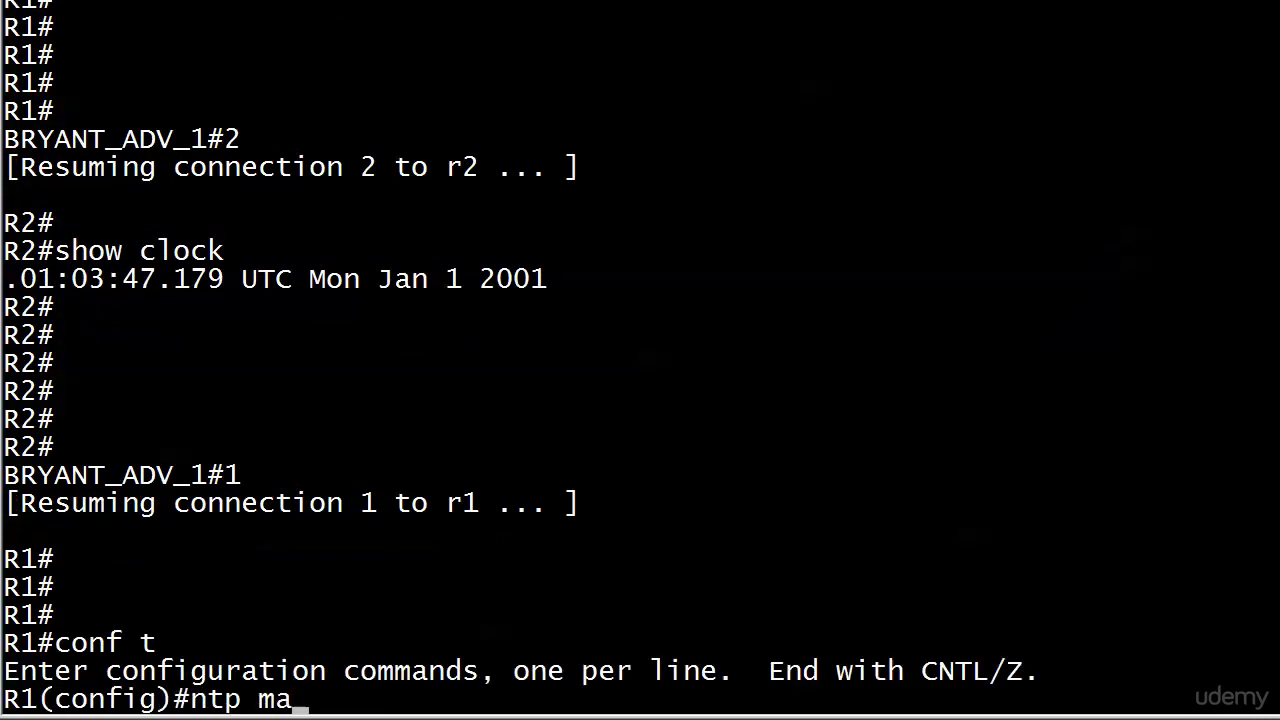
Configure R1 as the NTP master clock after checking the 'ntp master ?' stratum options.
{"action": "type", "text": "ster ?"}
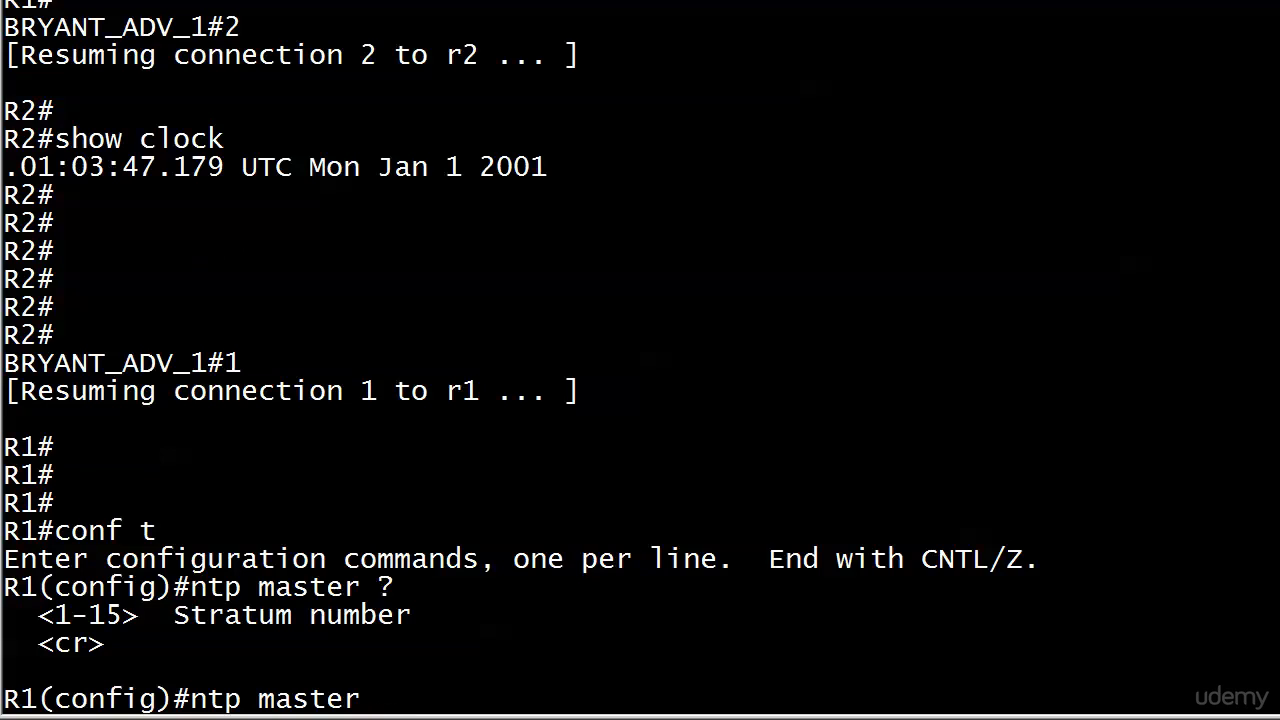
{"action": "key", "text": "Return"}
{"action": "type", "text": "nt"}
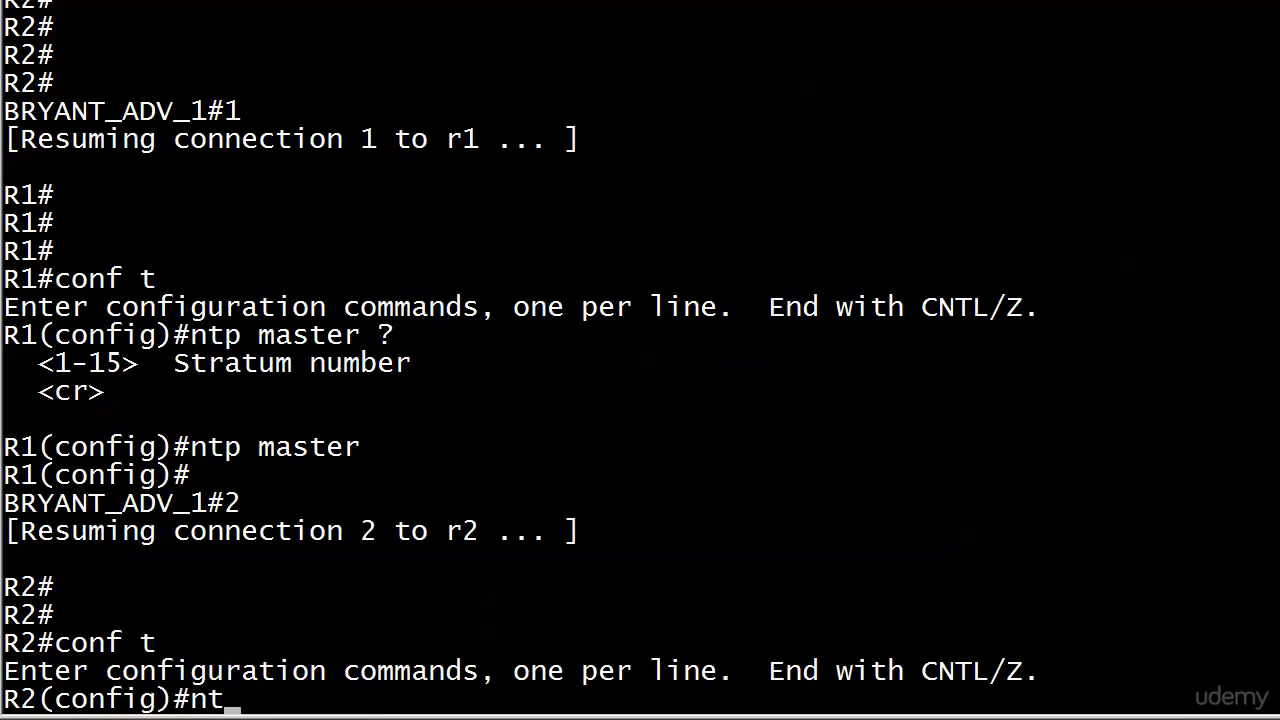
Point R2 at NTP server 172.12.123.1 (dropping the prefer option) and leave config mode.
{"action": "type", "text": "p ?"}
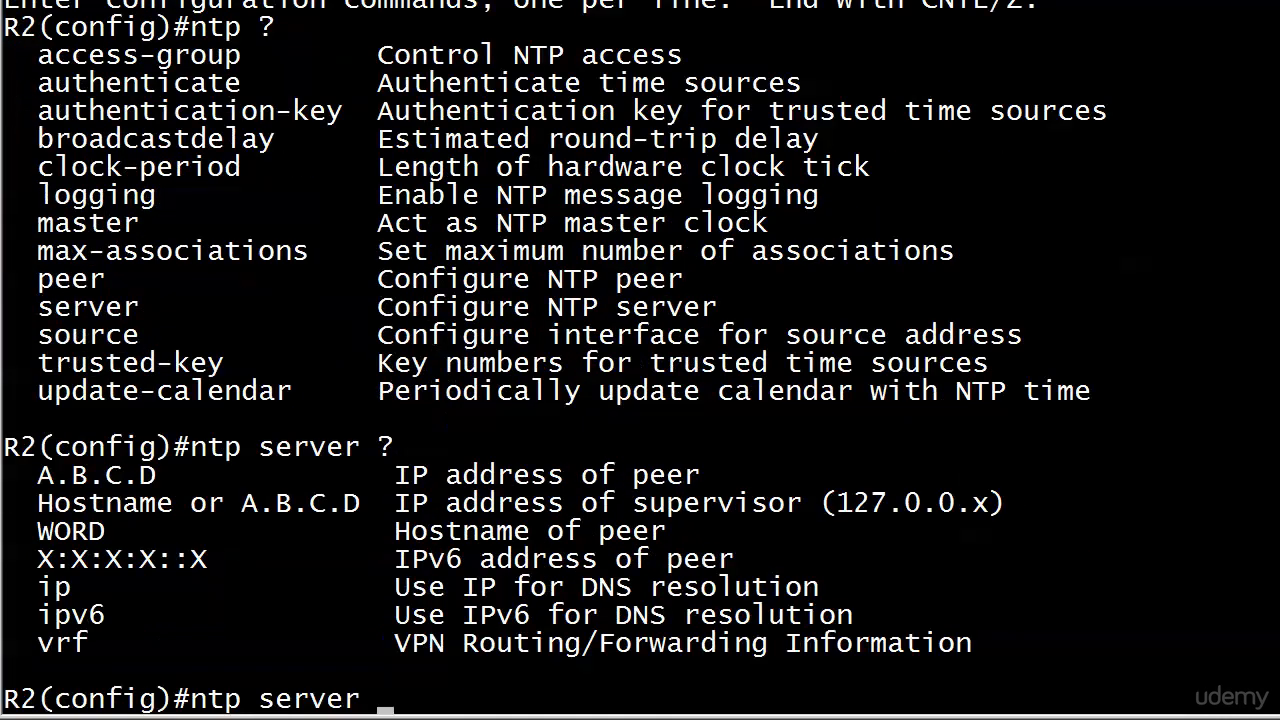
{"action": "type", "text": "172.12.123.1"}
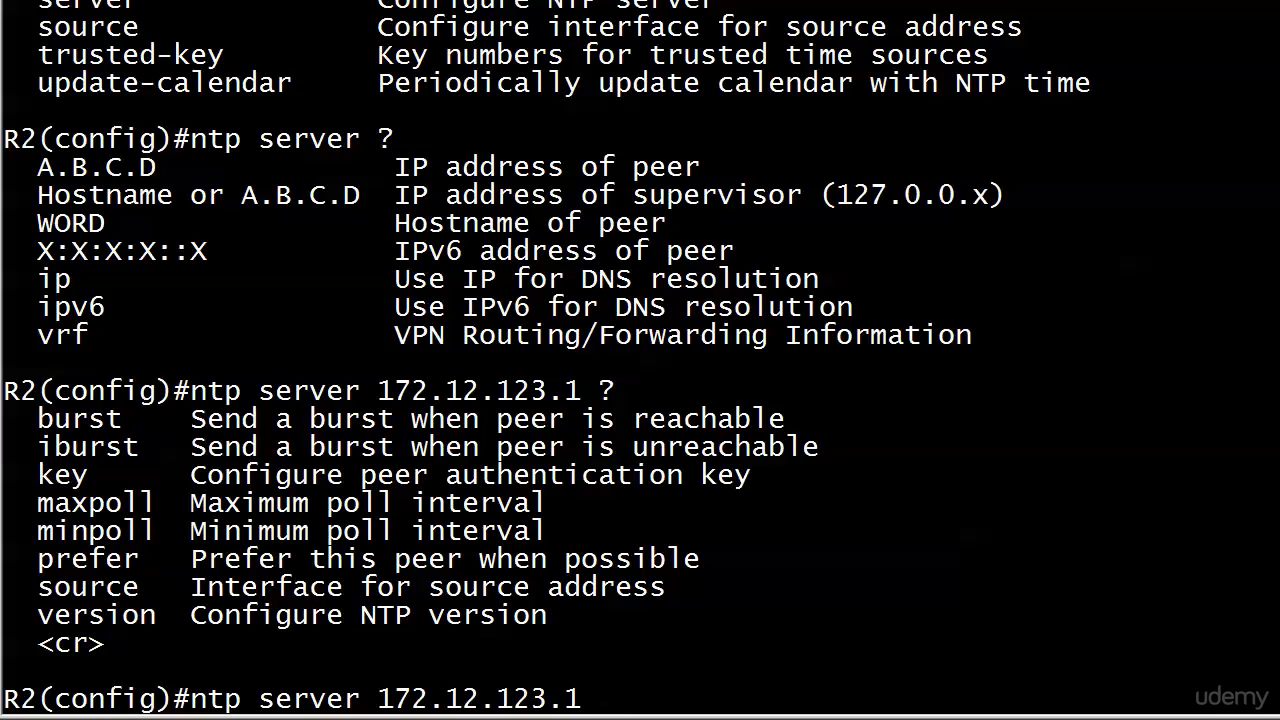
{"action": "type", "text": "prefer"}
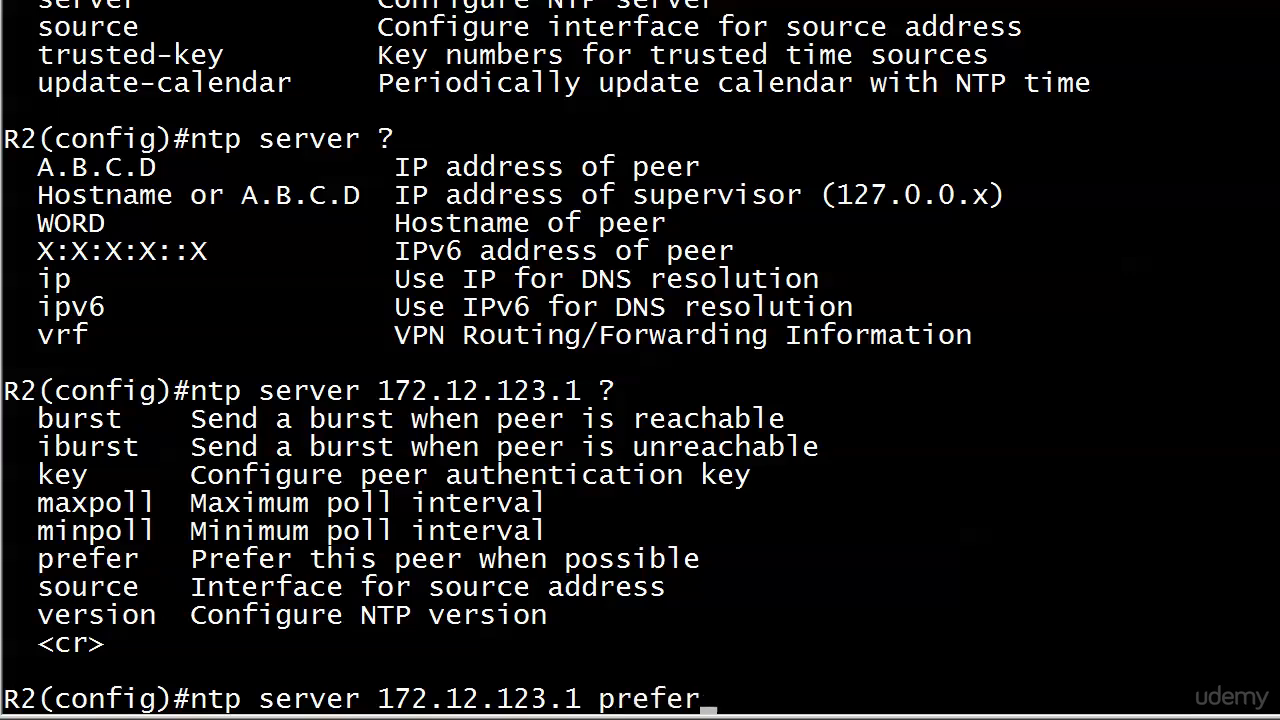
{"action": "key", "text": "backspace"}
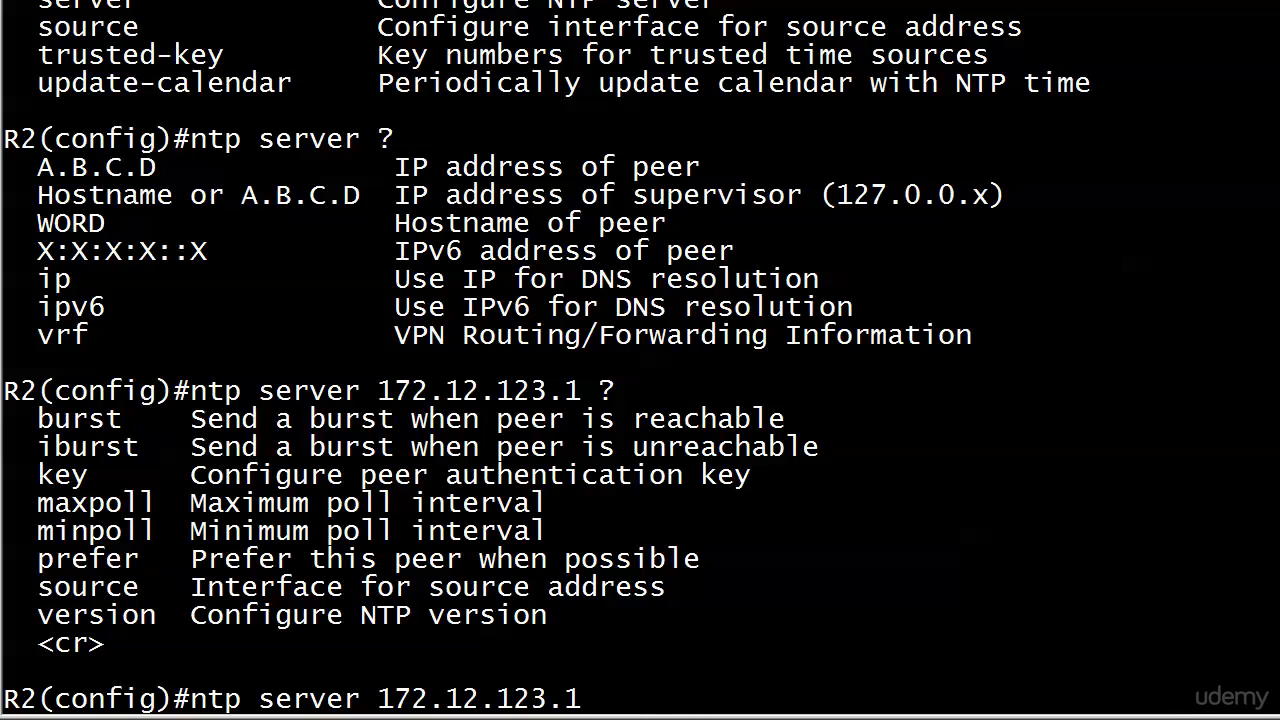
{"action": "key", "text": "Return"}
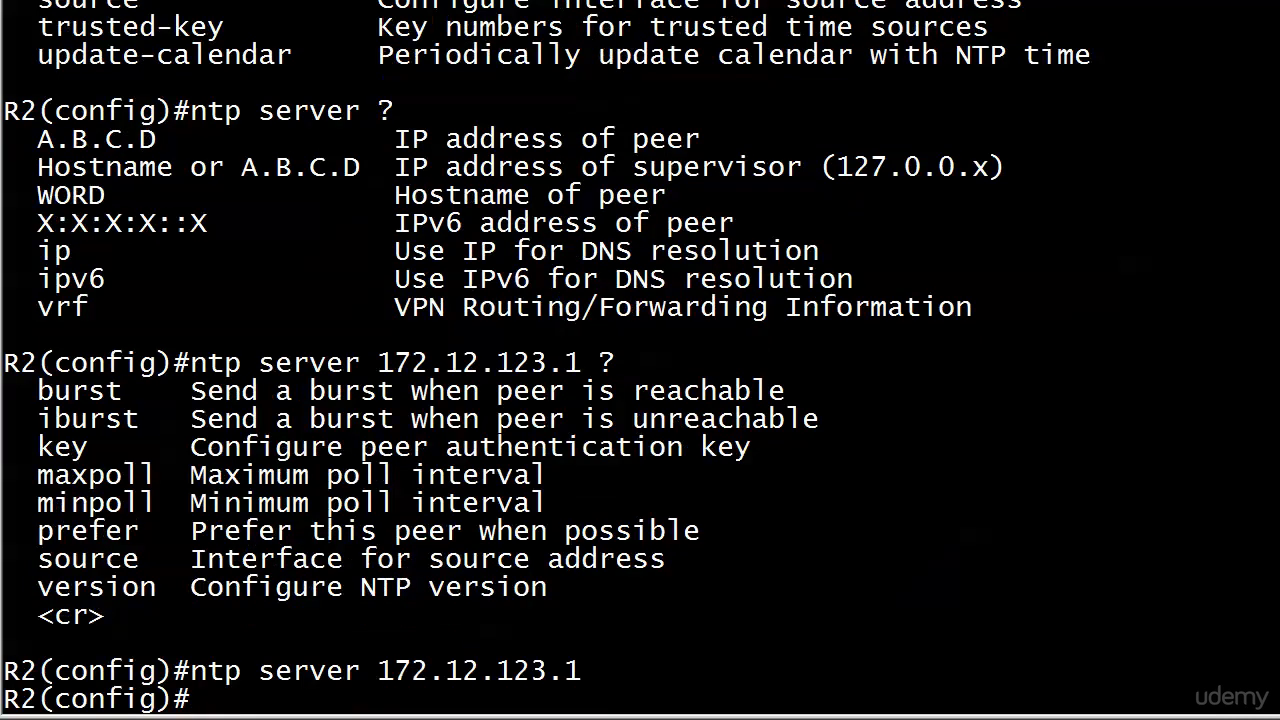
{"action": "key", "text": "ctrl+z"}
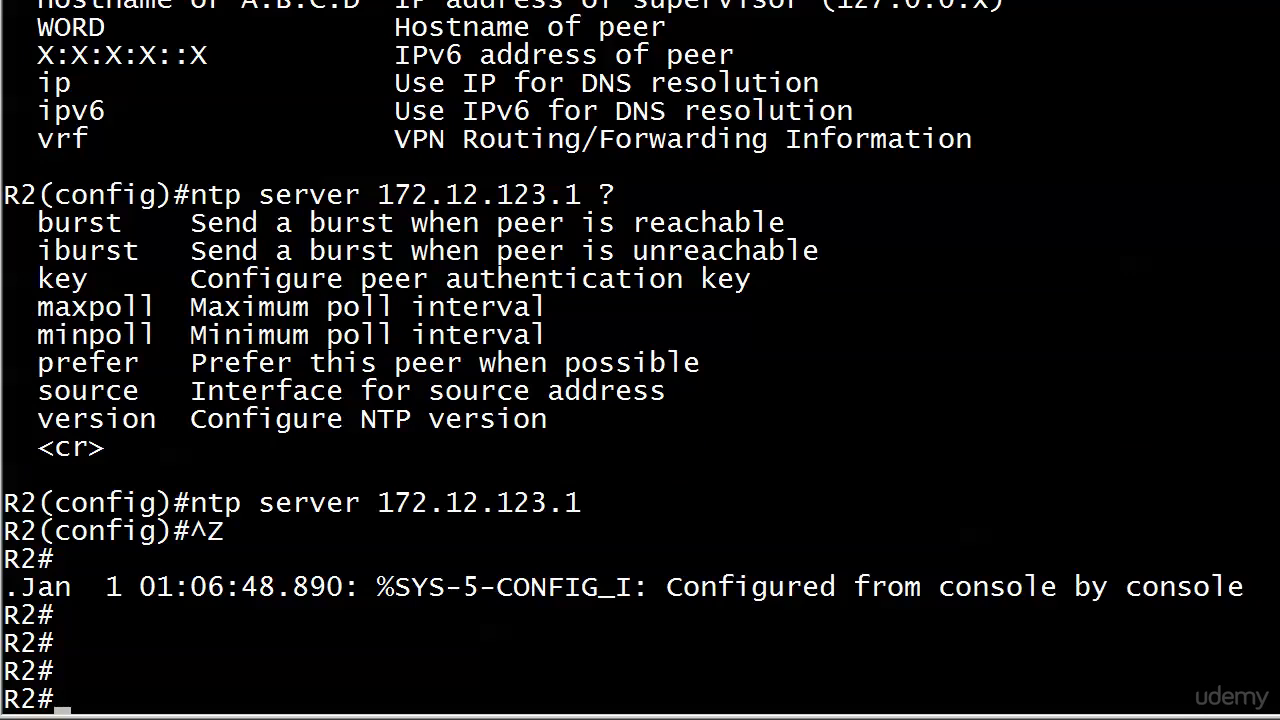
{"action": "mouse_move", "coordinate": [616, 400]}
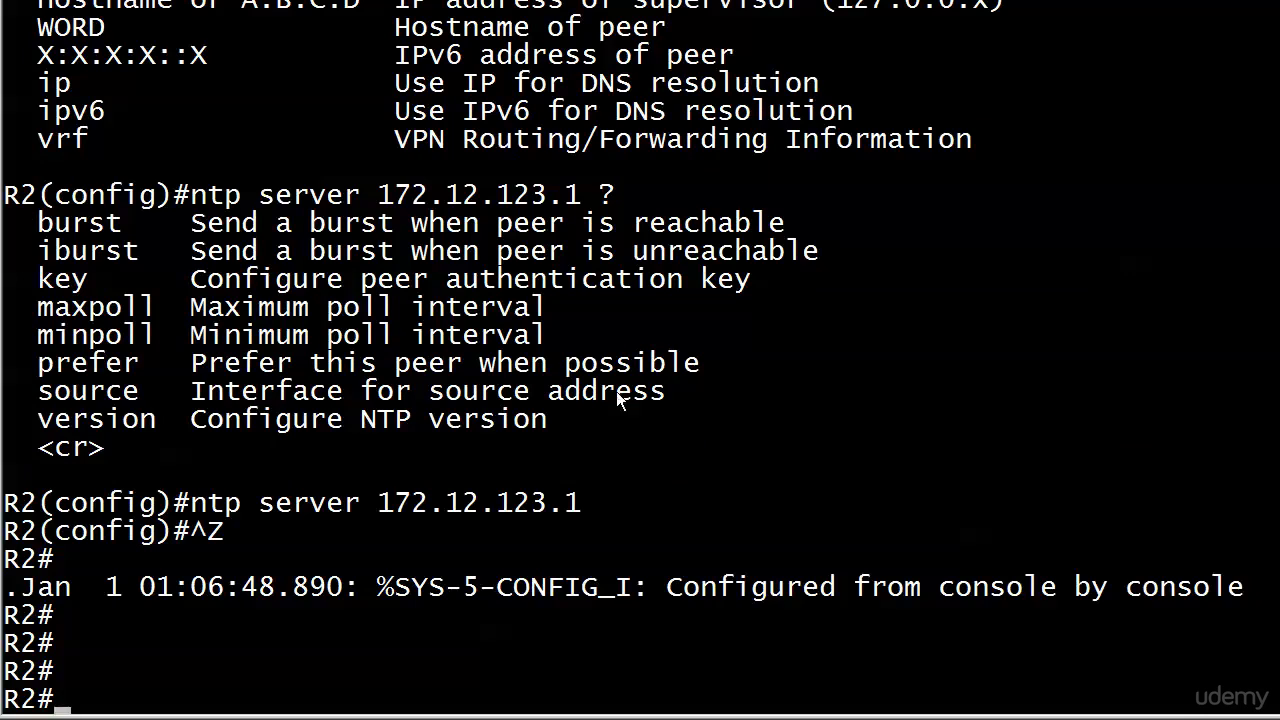
{"action": "mouse_move", "coordinate": [584, 560]}
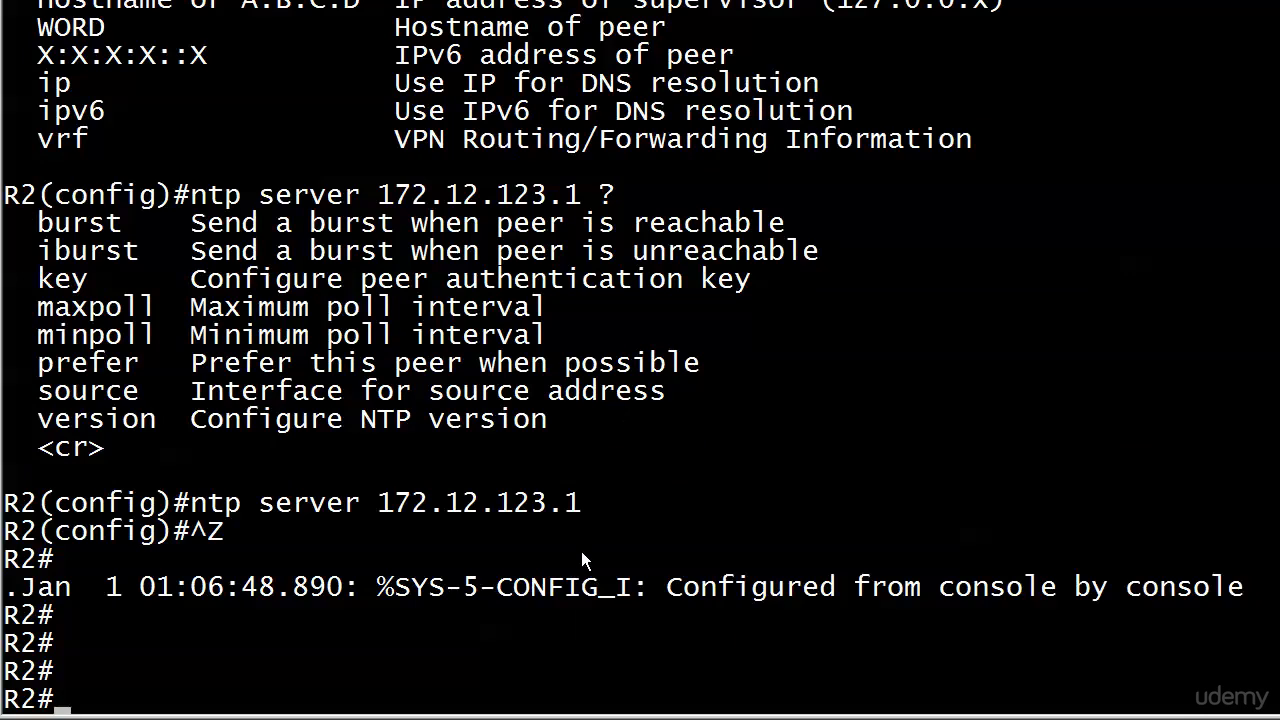
{"action": "mouse_move", "coordinate": [464, 644]}
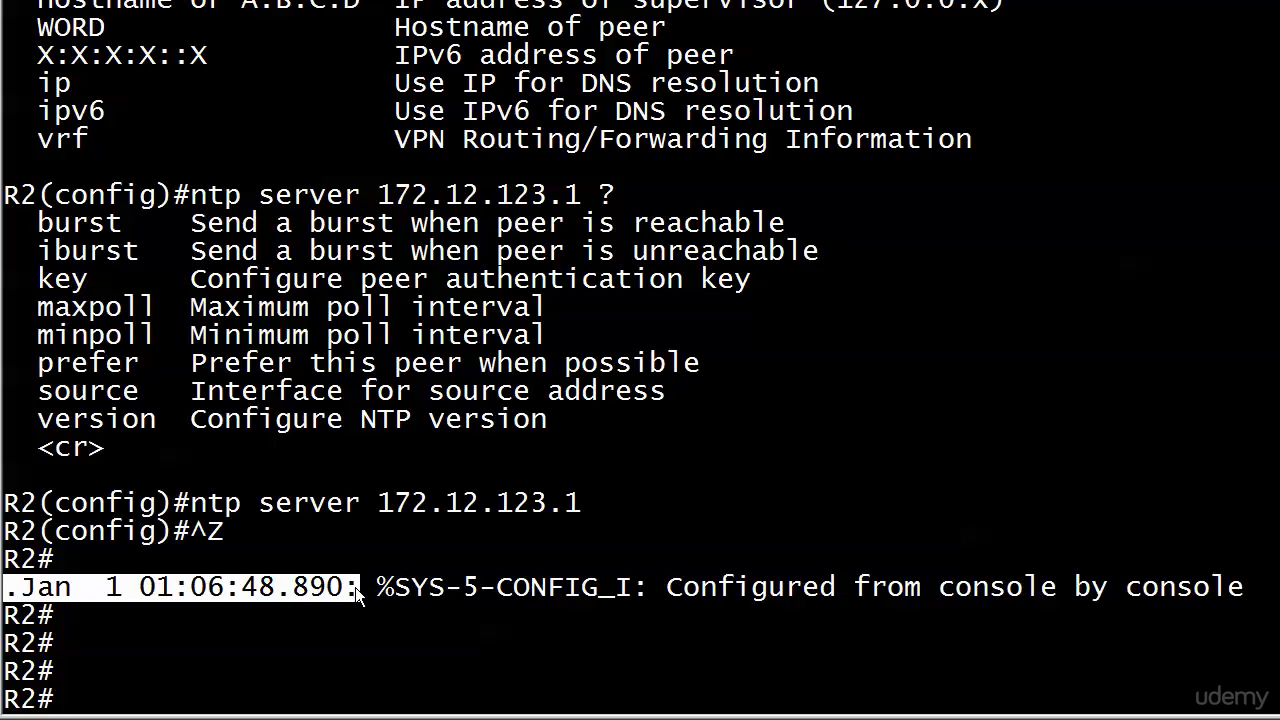
{"action": "mouse_move", "coordinate": [496, 564]}
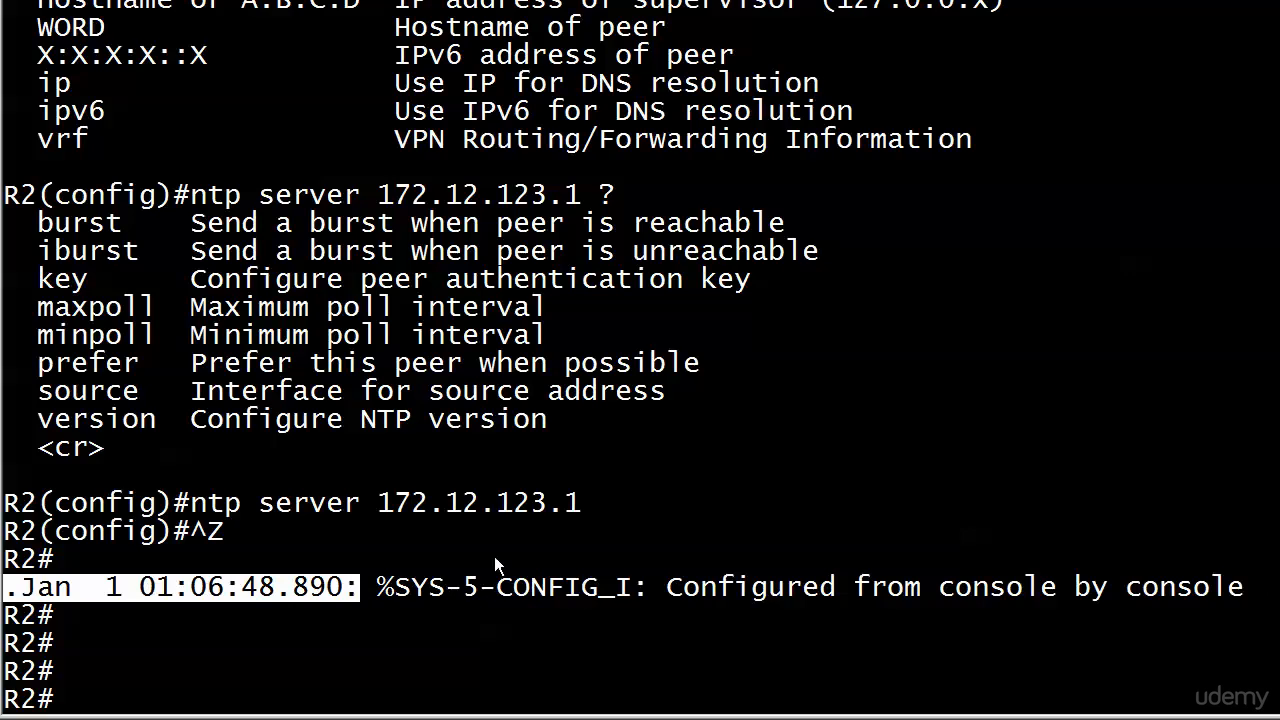
{"action": "mouse_move", "coordinate": [520, 544]}
{"action": "type", "text": "1"}
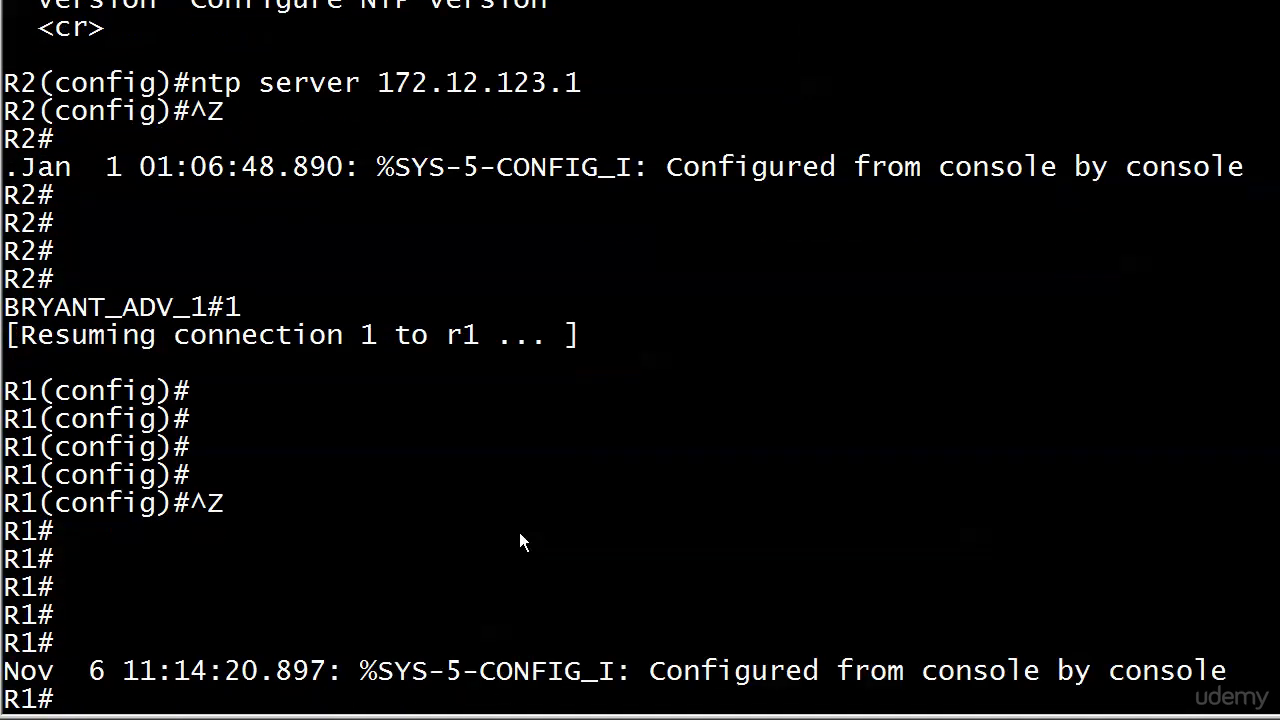
Run 'show ntp associations' on R1 to list its local clock 127.127.1.1 as system peer.
{"action": "type", "text": "s"}
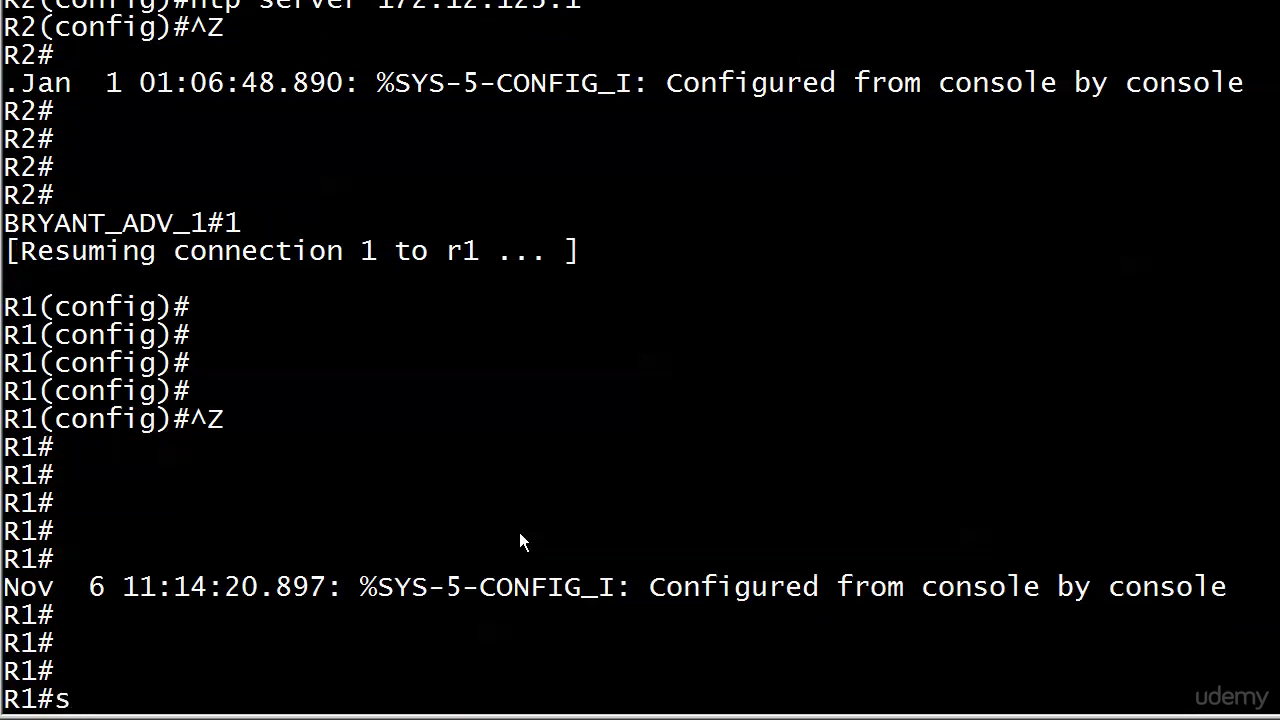
{"action": "type", "text": "how ntp"}
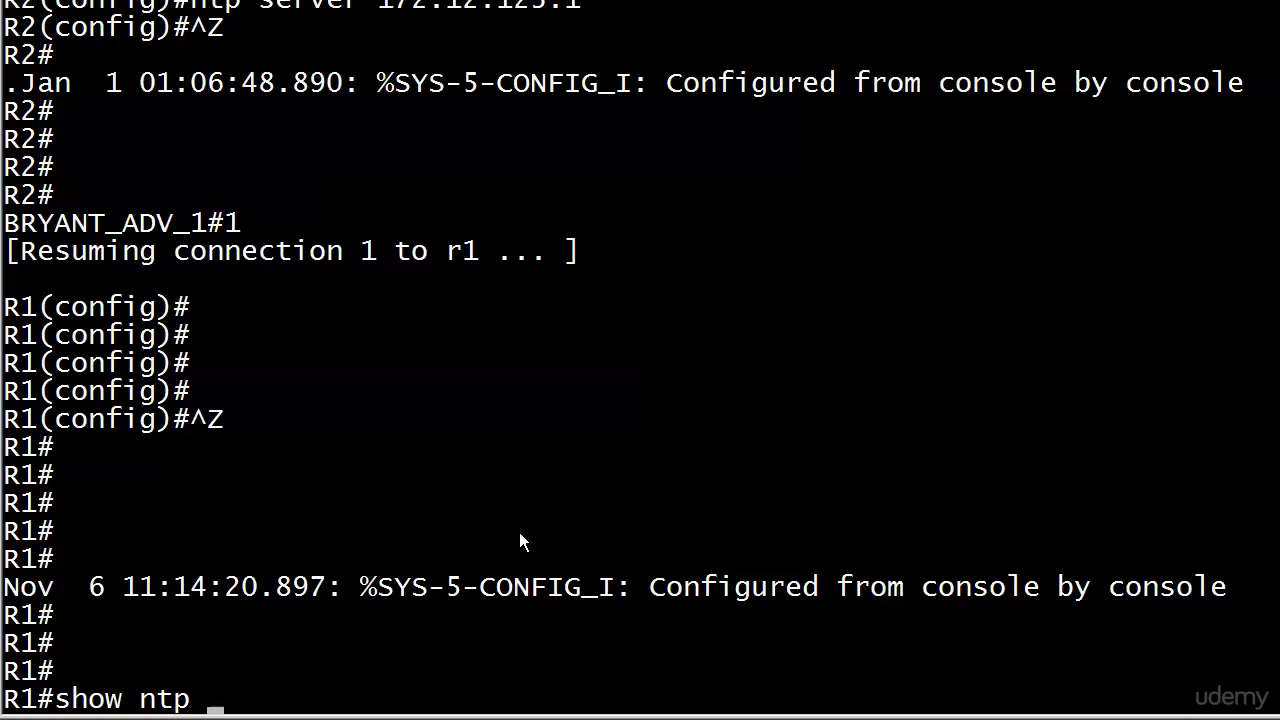
{"action": "type", "text": "association"}
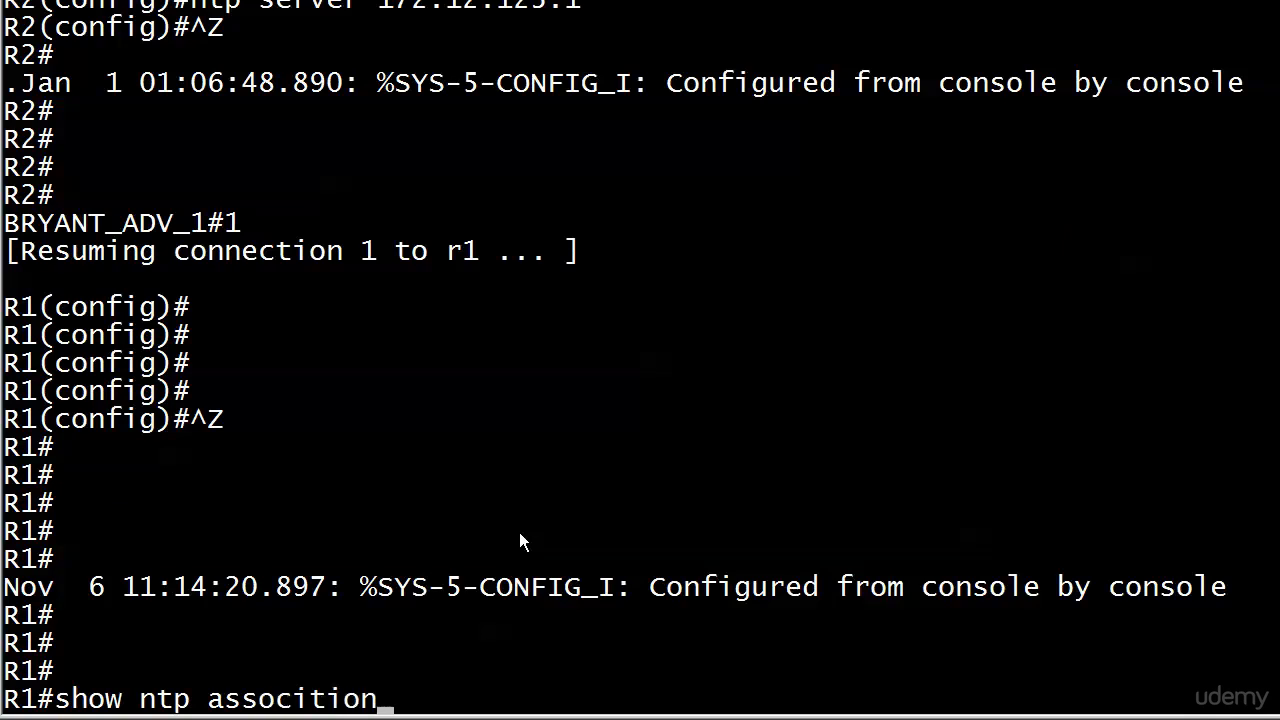
{"action": "key", "text": "Return"}
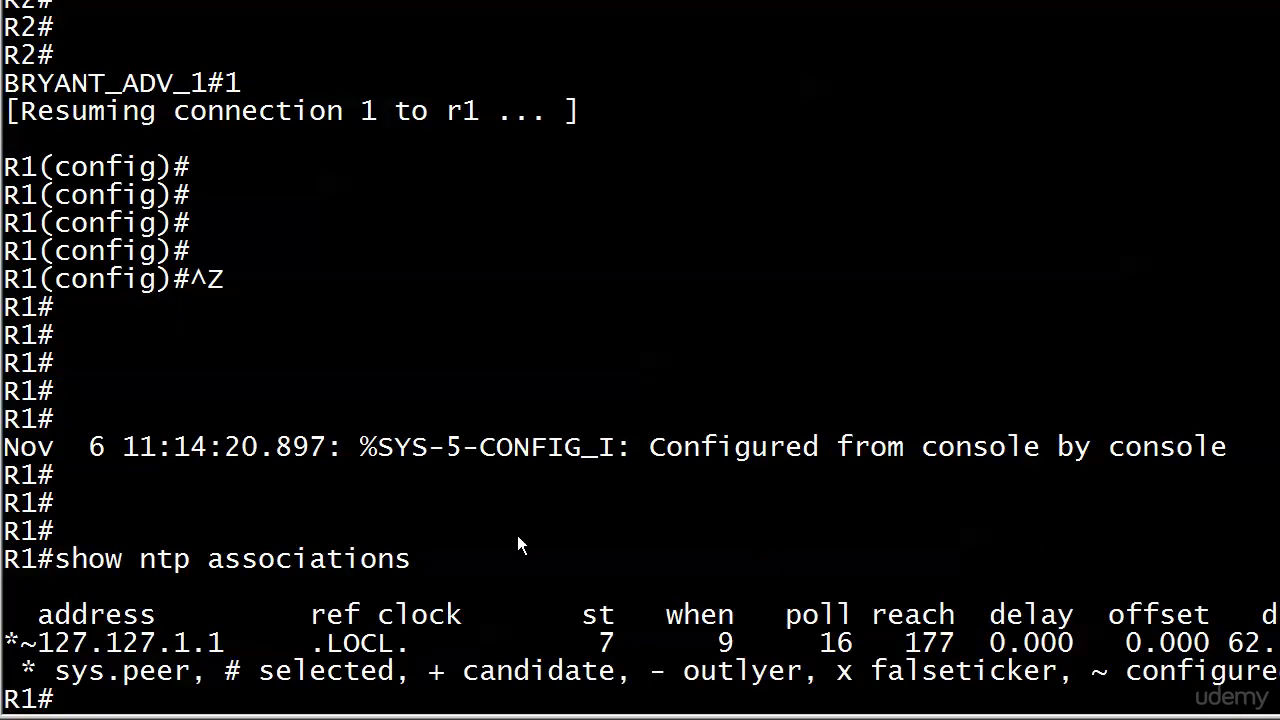
{"action": "mouse_move", "coordinate": [140, 590]}
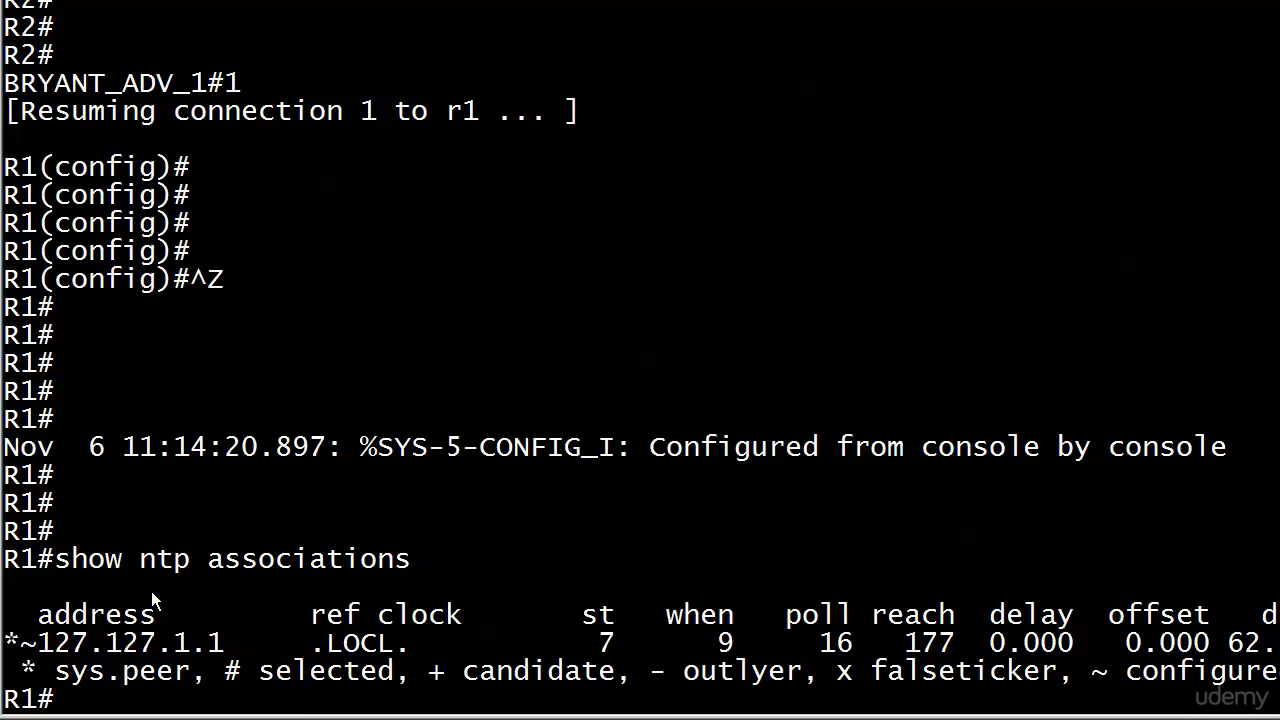
{"action": "mouse_move", "coordinate": [44, 616]}
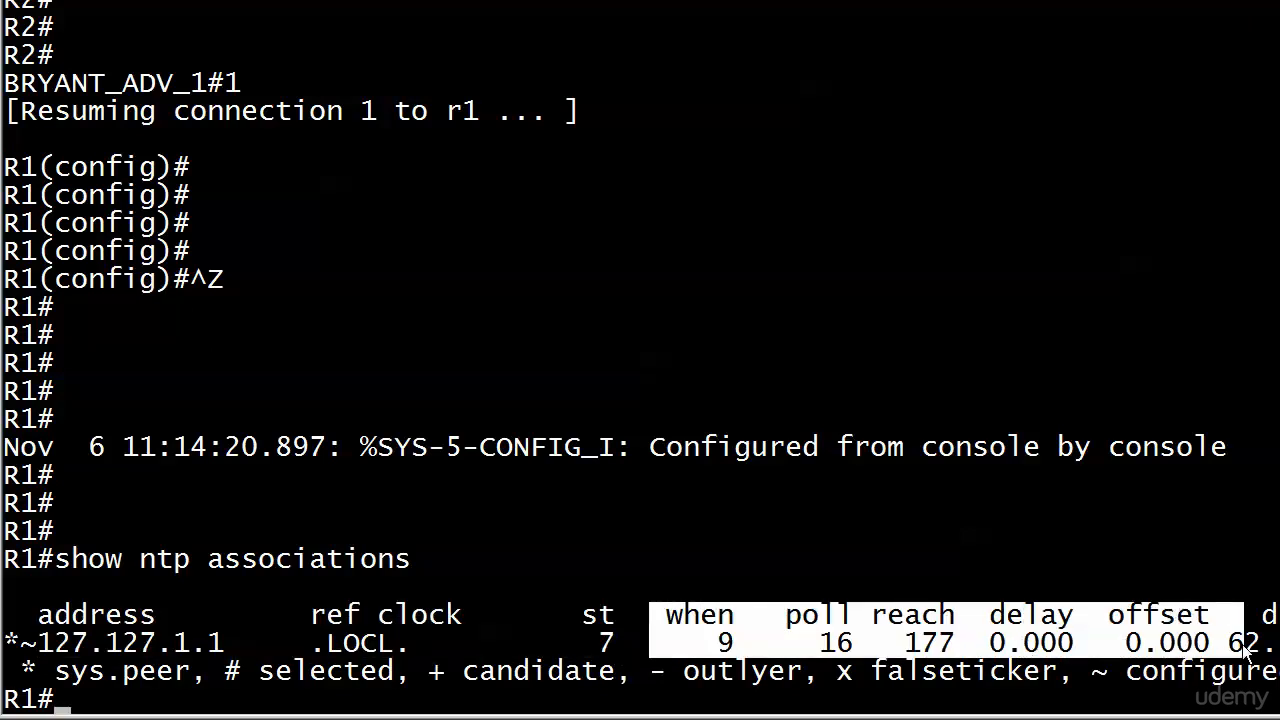
{"action": "mouse_move", "coordinate": [450, 636]}
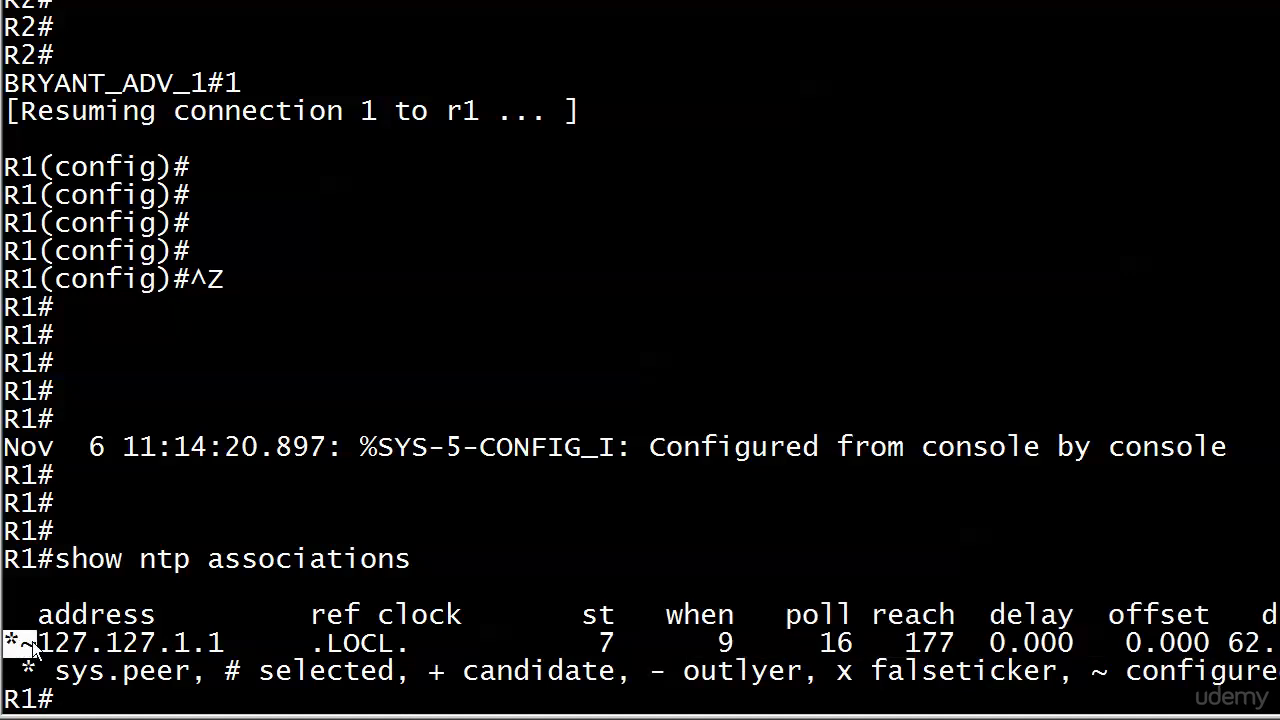
{"action": "mouse_move", "coordinate": [28, 658]}
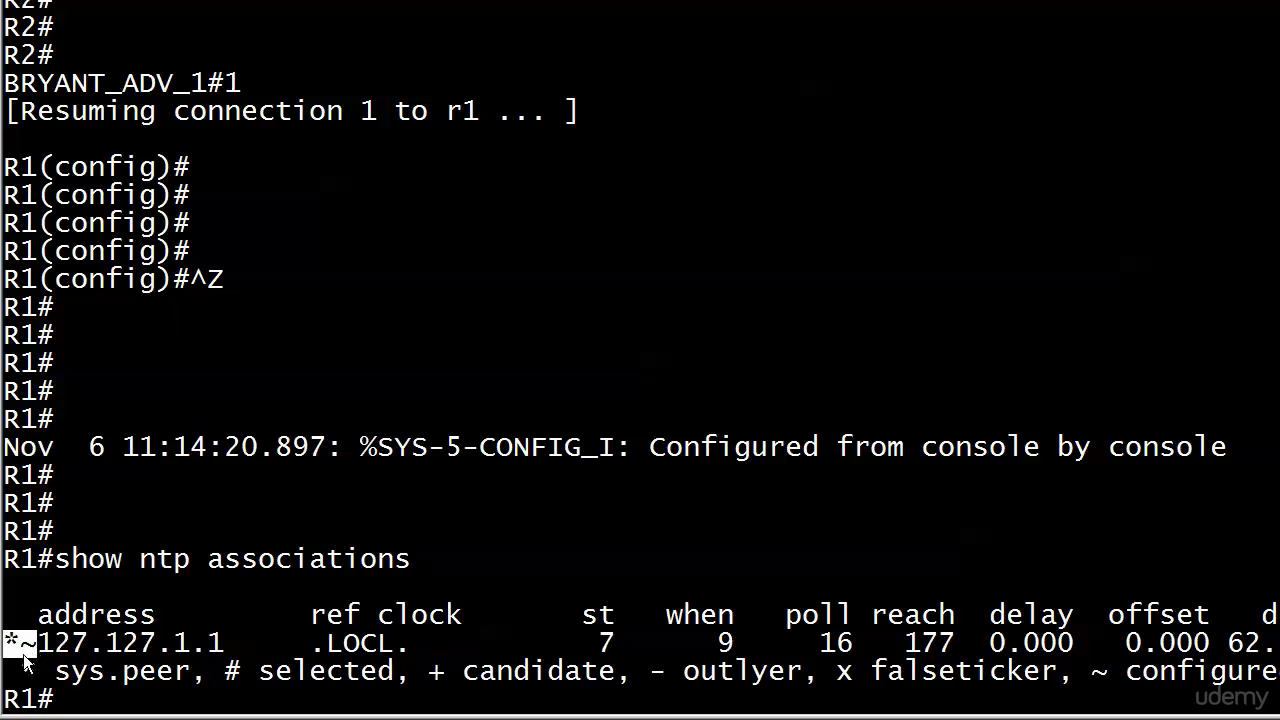
{"action": "mouse_move", "coordinate": [30, 656]}
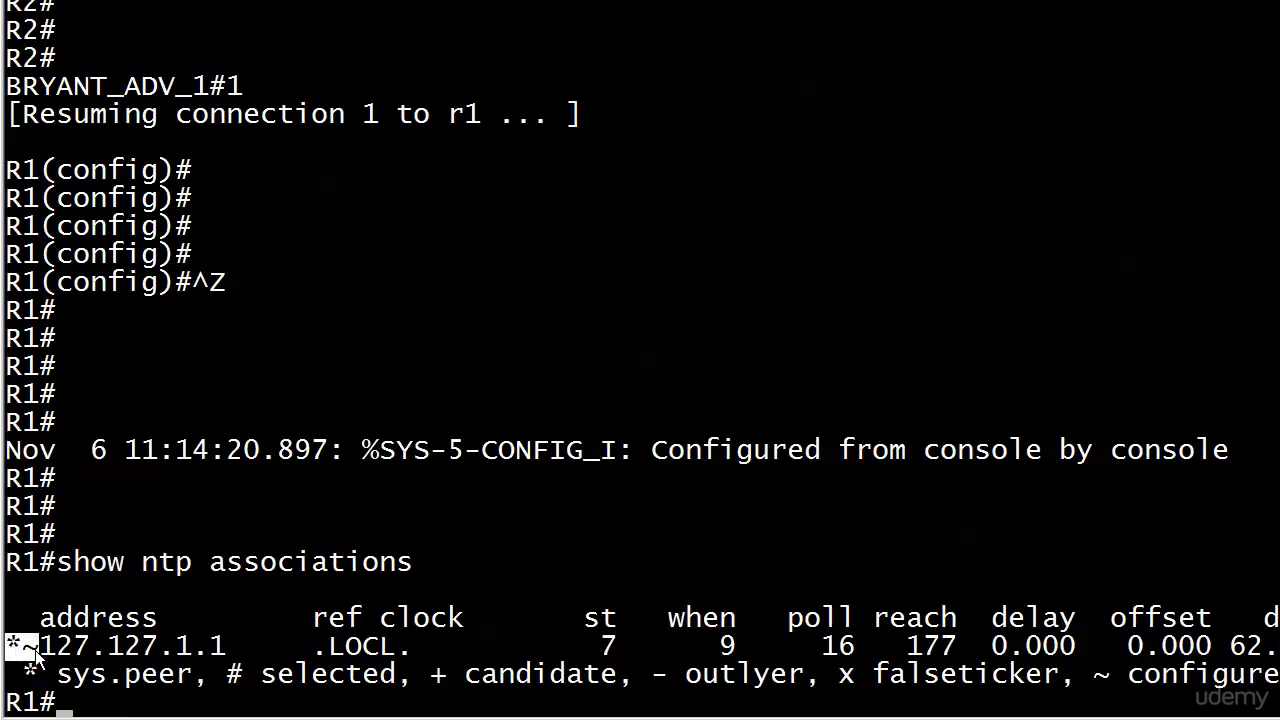
{"action": "mouse_move", "coordinate": [668, 276]}
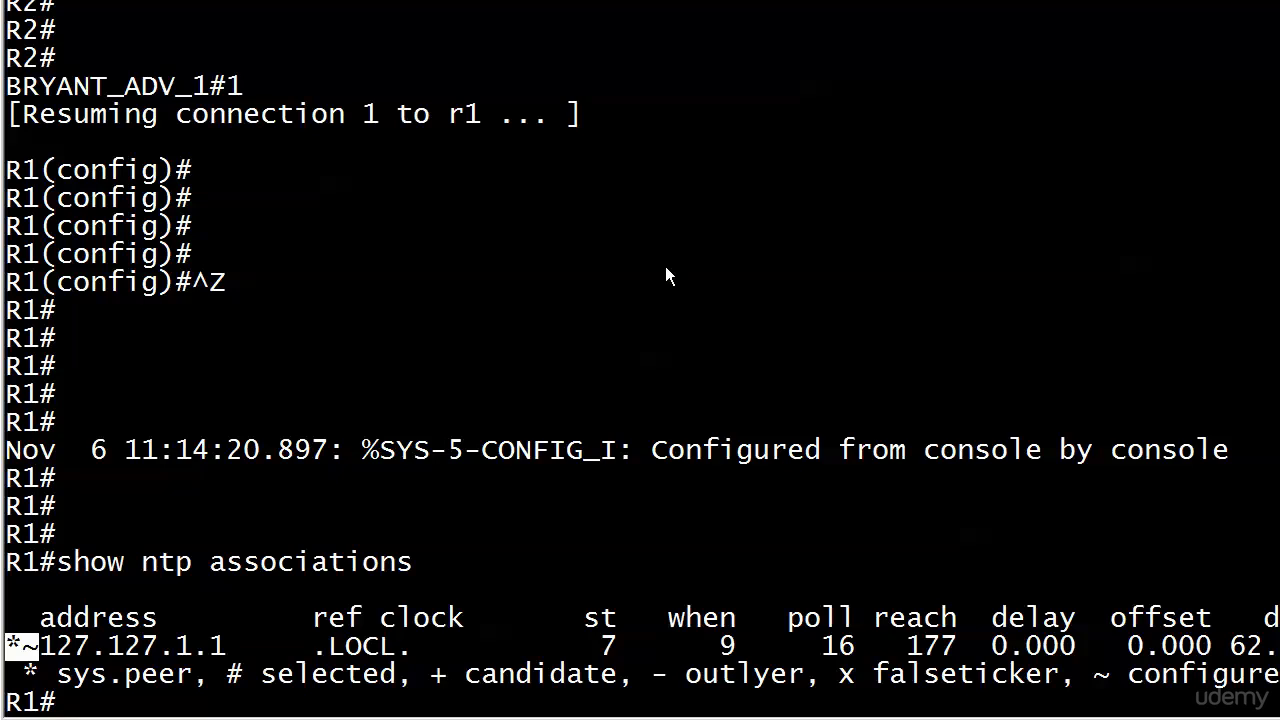
Run 'show ntp status' on R1 and begin highlighting the 'Clock is synchronized' line.
{"action": "type", "text": "show t"}
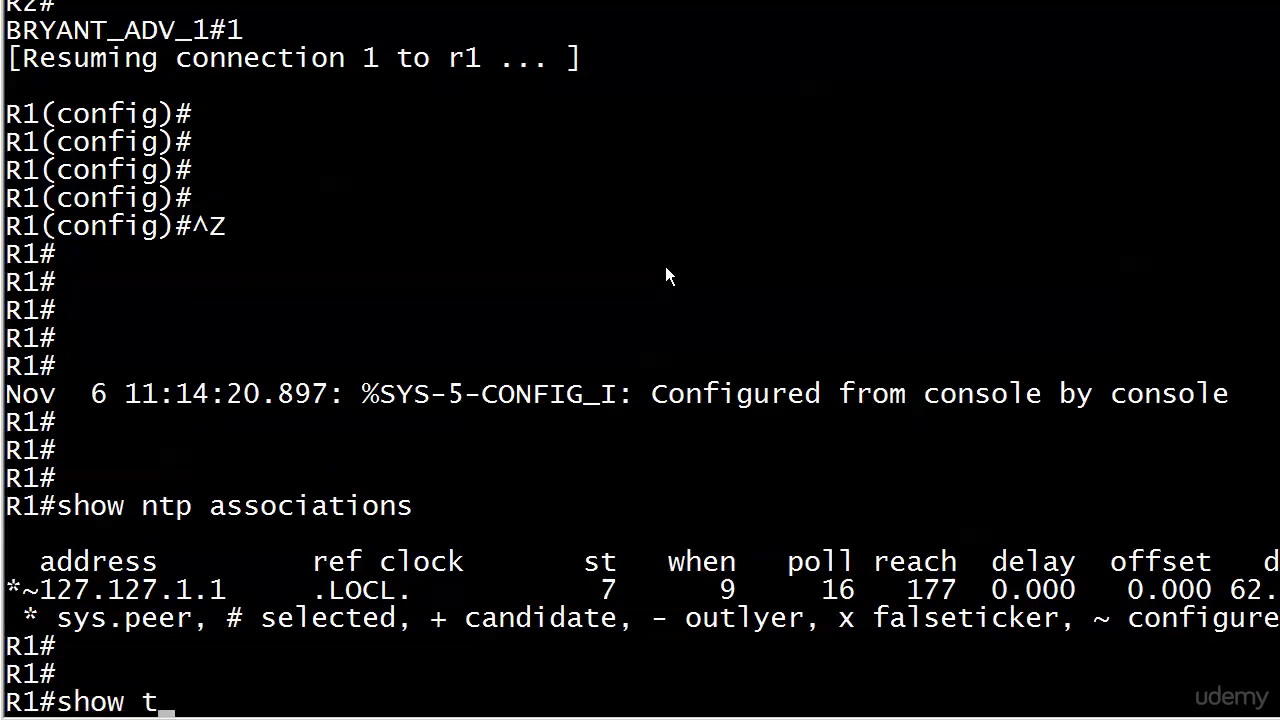
{"action": "type", "text": "ntp status"}
{"action": "key", "text": "Return"}
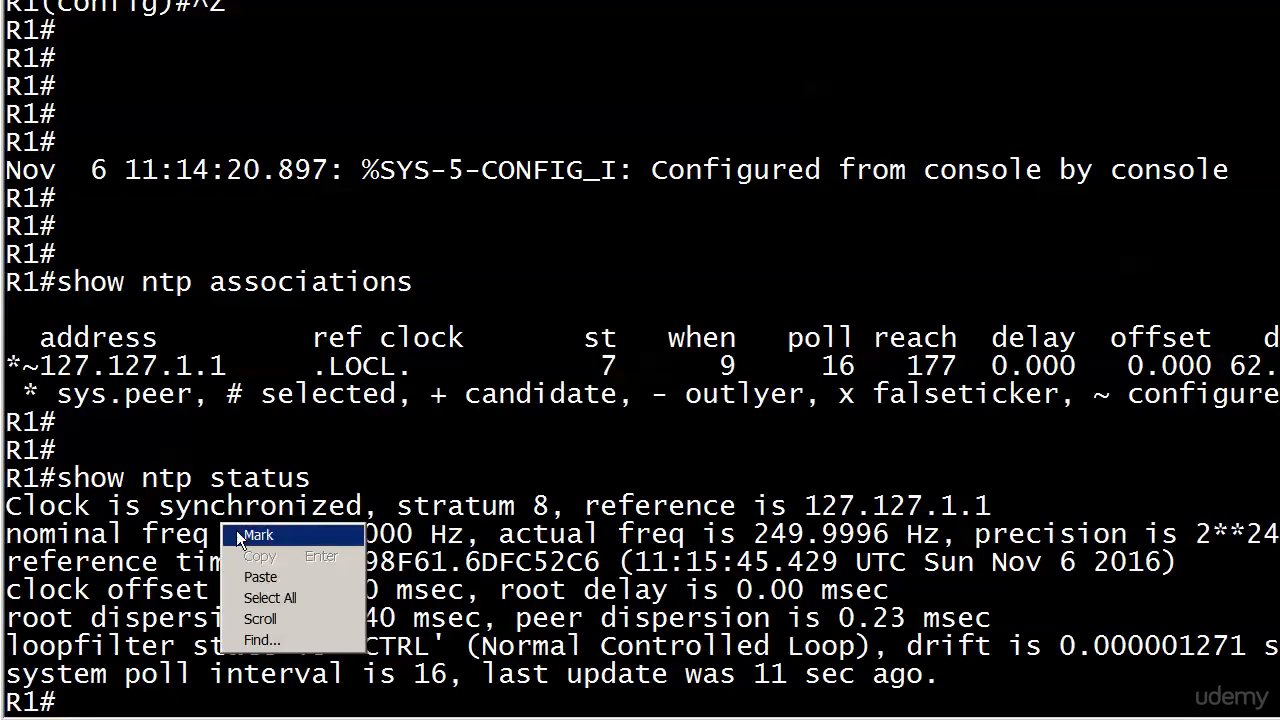
{"action": "left_click", "coordinate": [258, 536]}
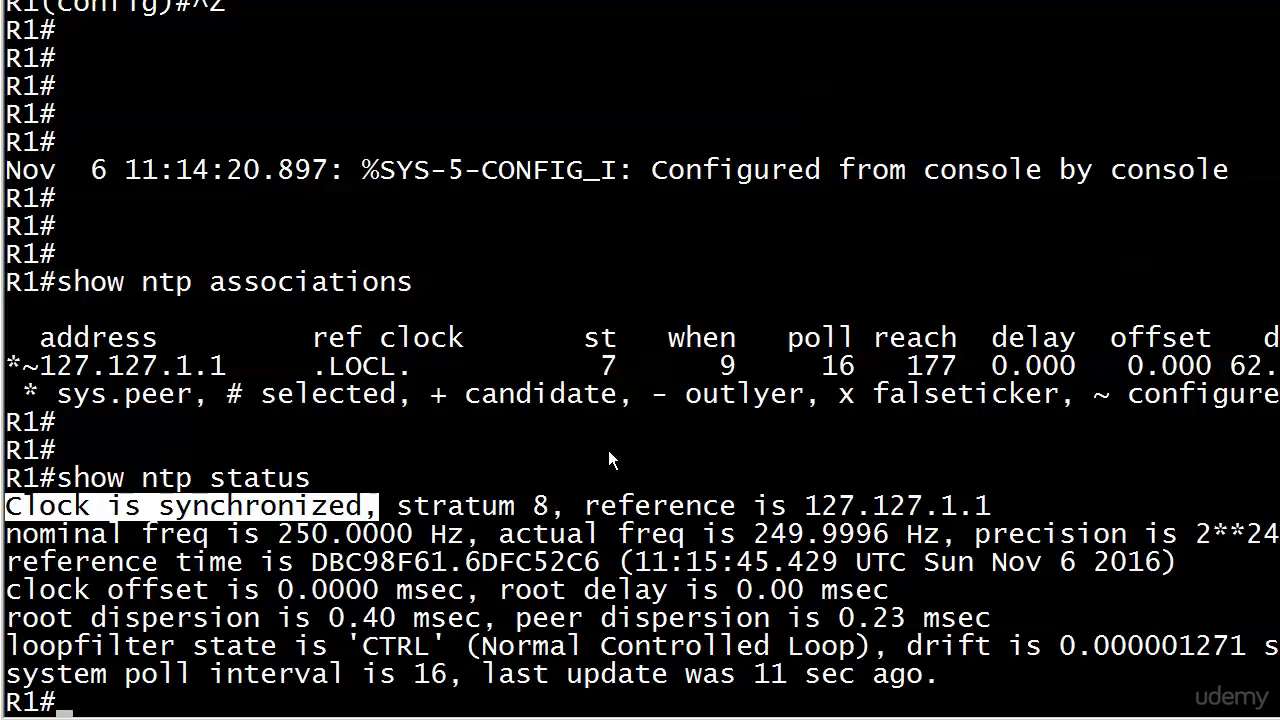
{"action": "mouse_move", "coordinate": [396, 516]}
{"action": "type", "text": "show ntp status"}
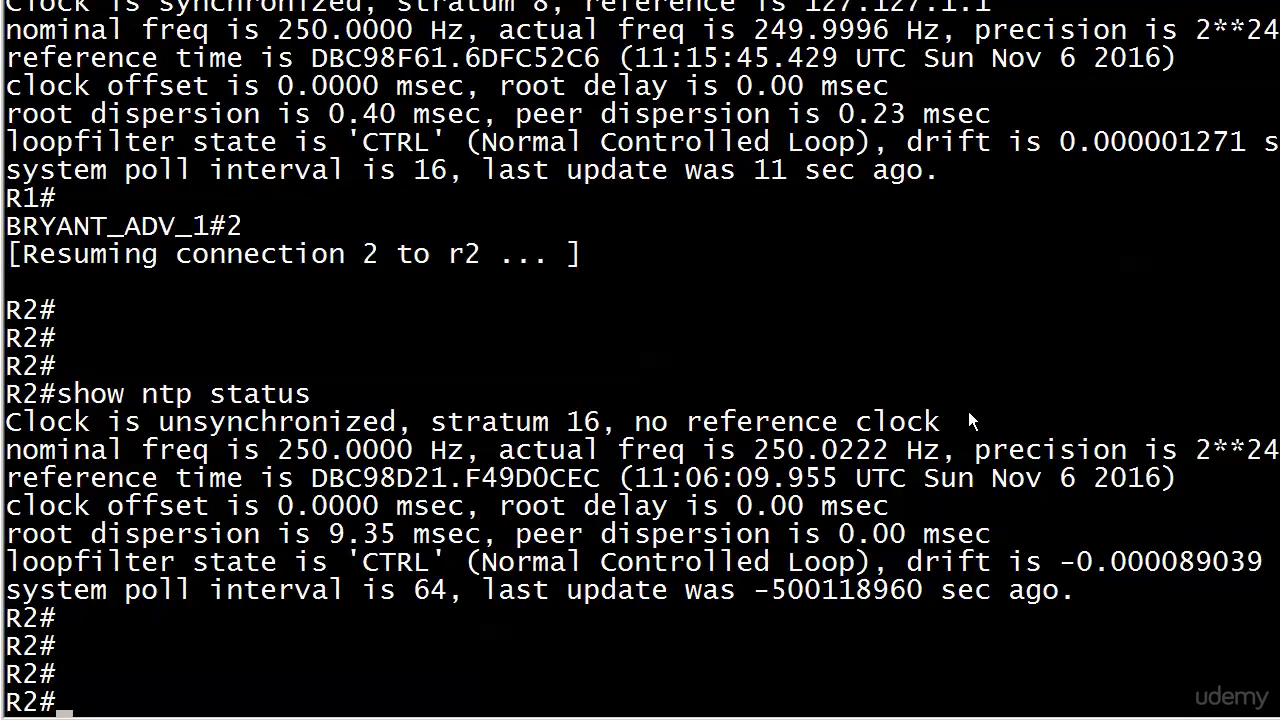
{"action": "mouse_move", "coordinate": [90, 444]}
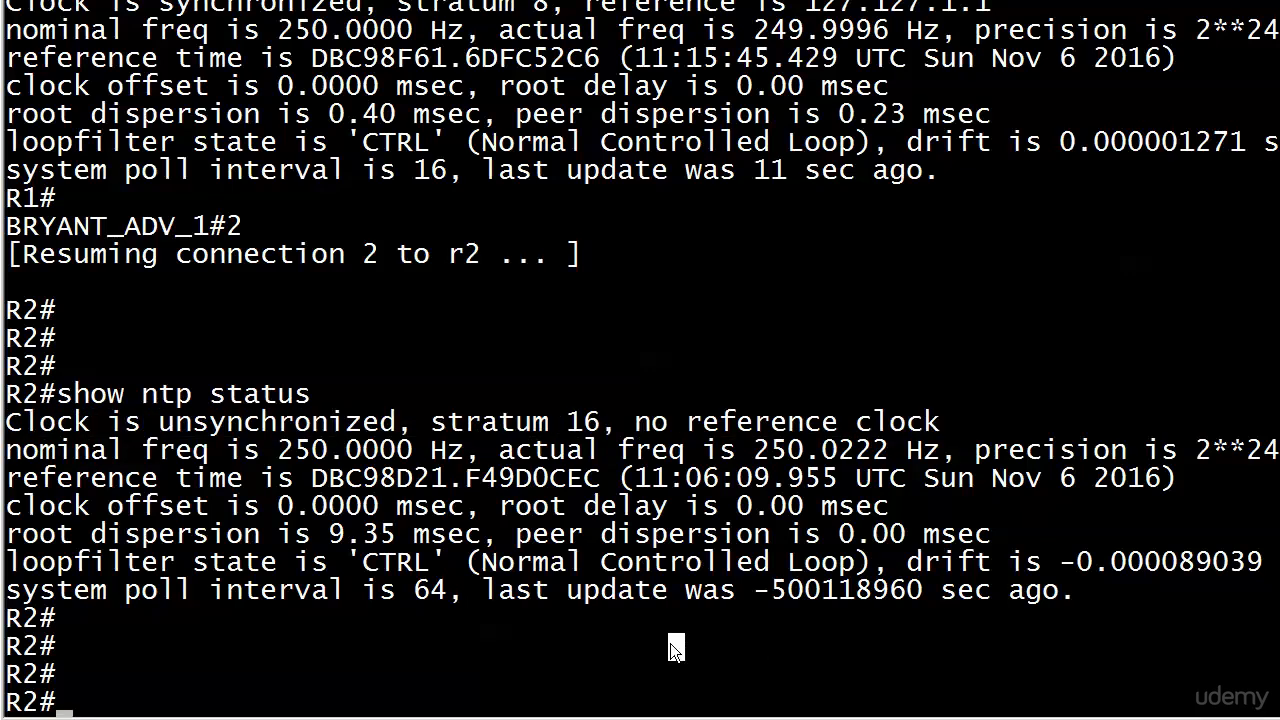
Run 'show ntp assoc' on R2 and mark the peer address 172.12.123.1 in the output.
{"action": "type", "text": "show ntp as"}
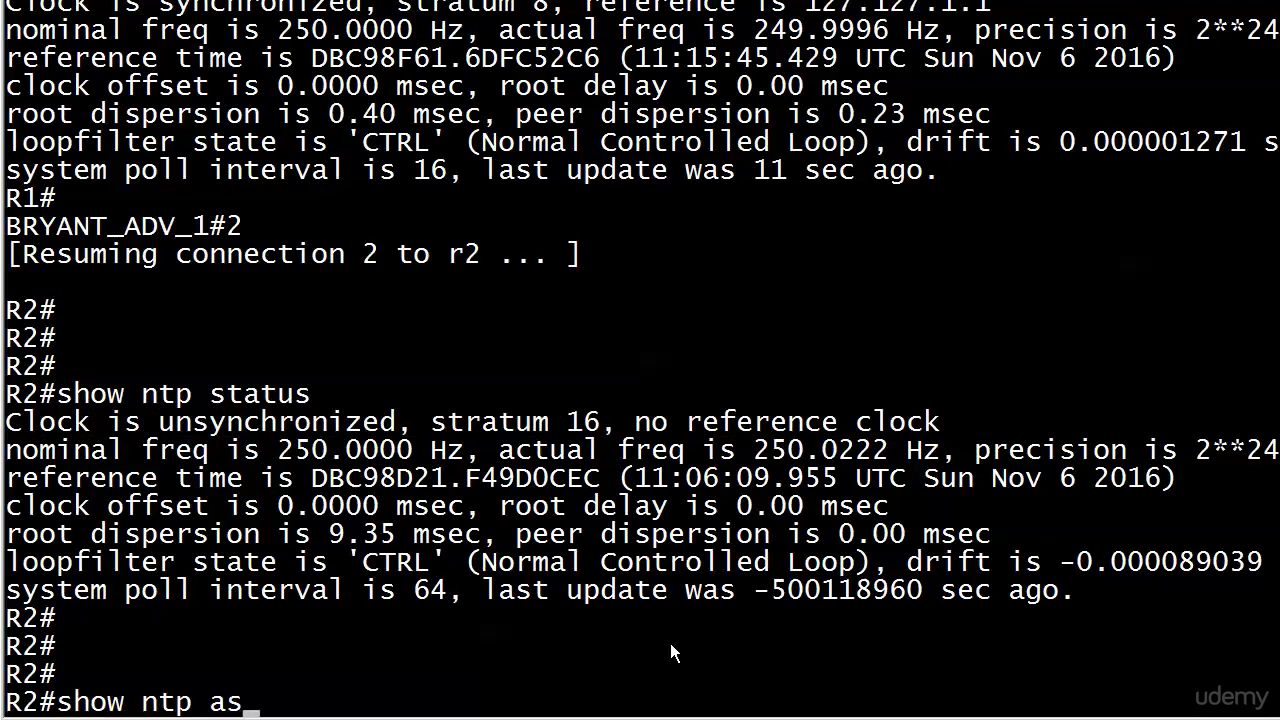
{"action": "key", "text": "Return"}
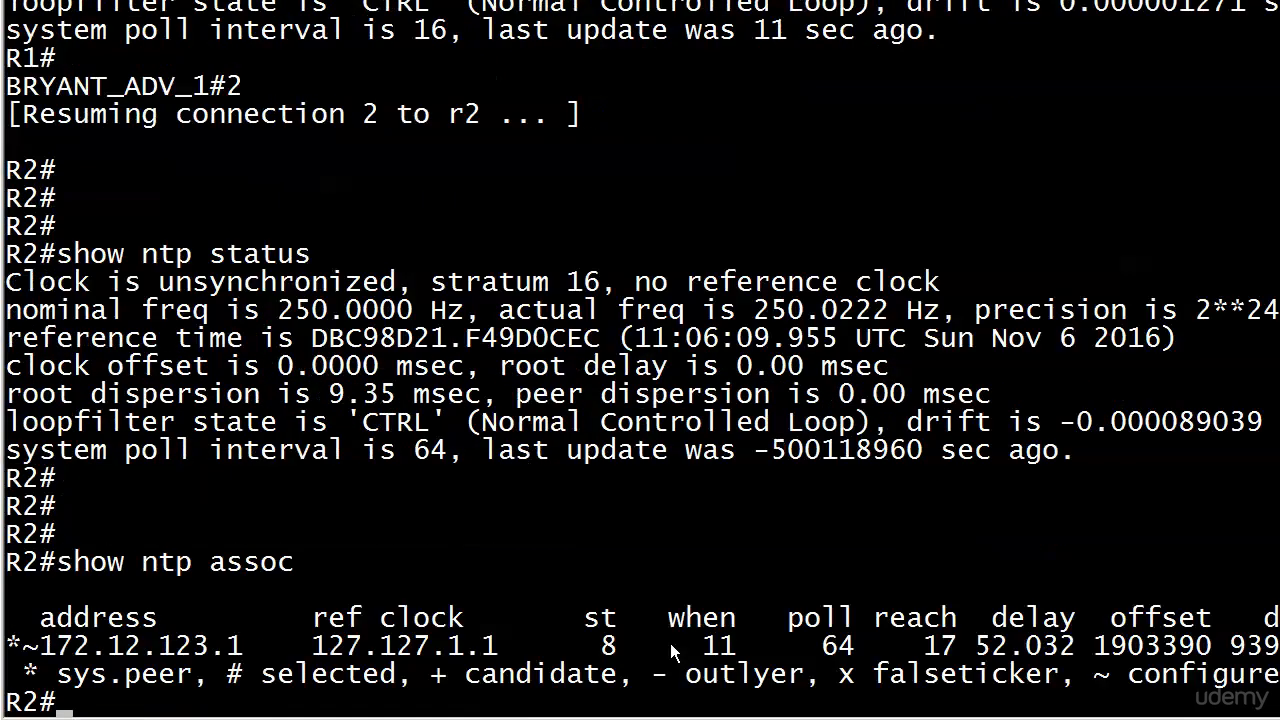
{"action": "right_click", "coordinate": [210, 656]}
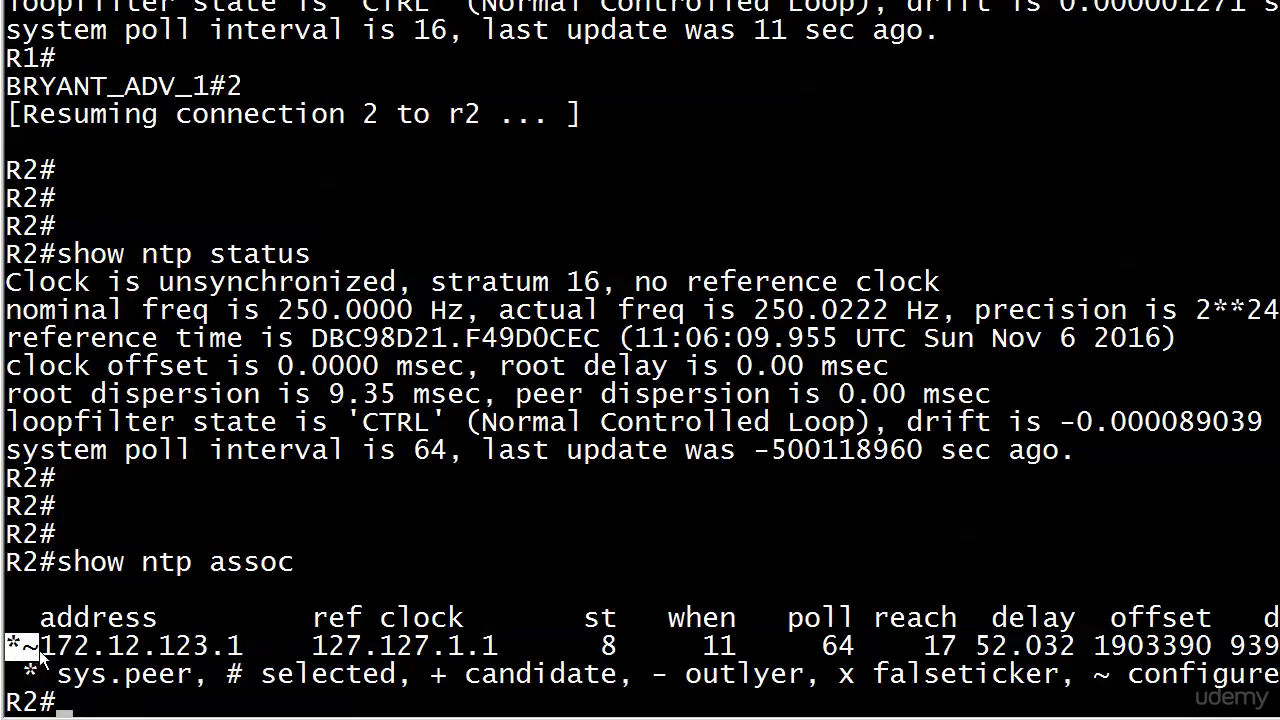
{"action": "mouse_move", "coordinate": [56, 620]}
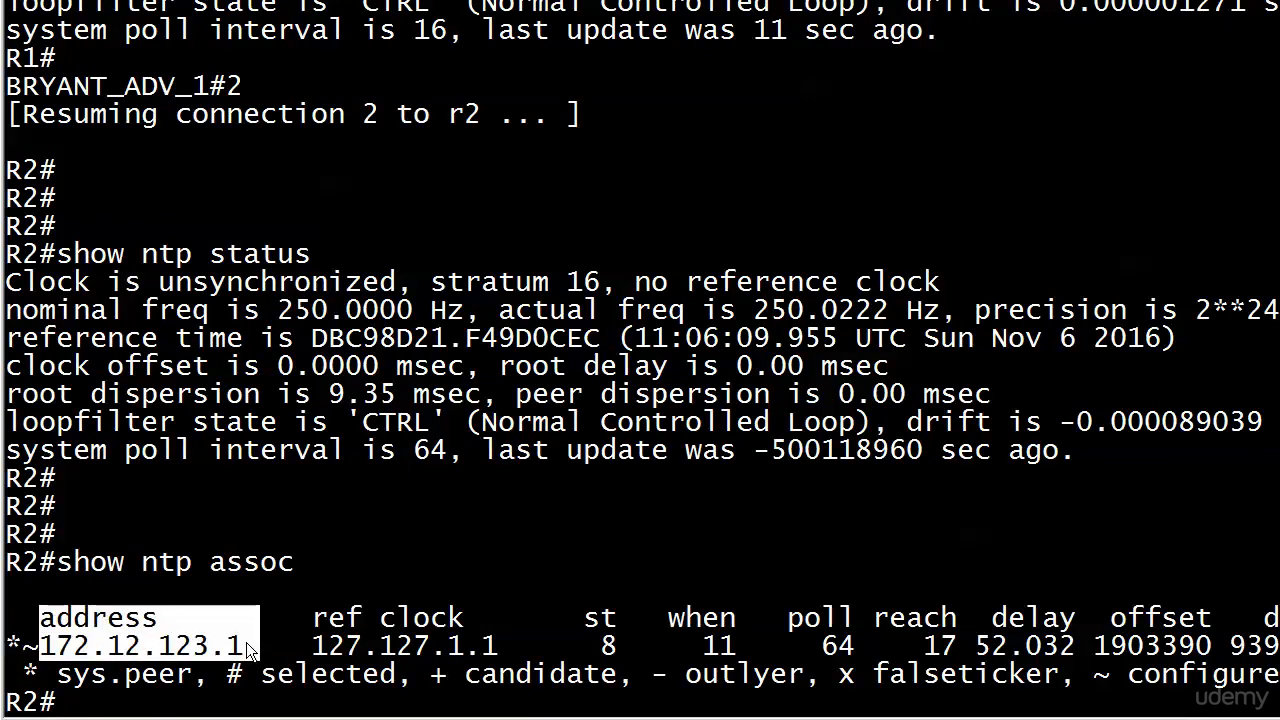
{"action": "left_click_drag", "start_coordinate": [250, 644], "coordinate": [504, 644]}
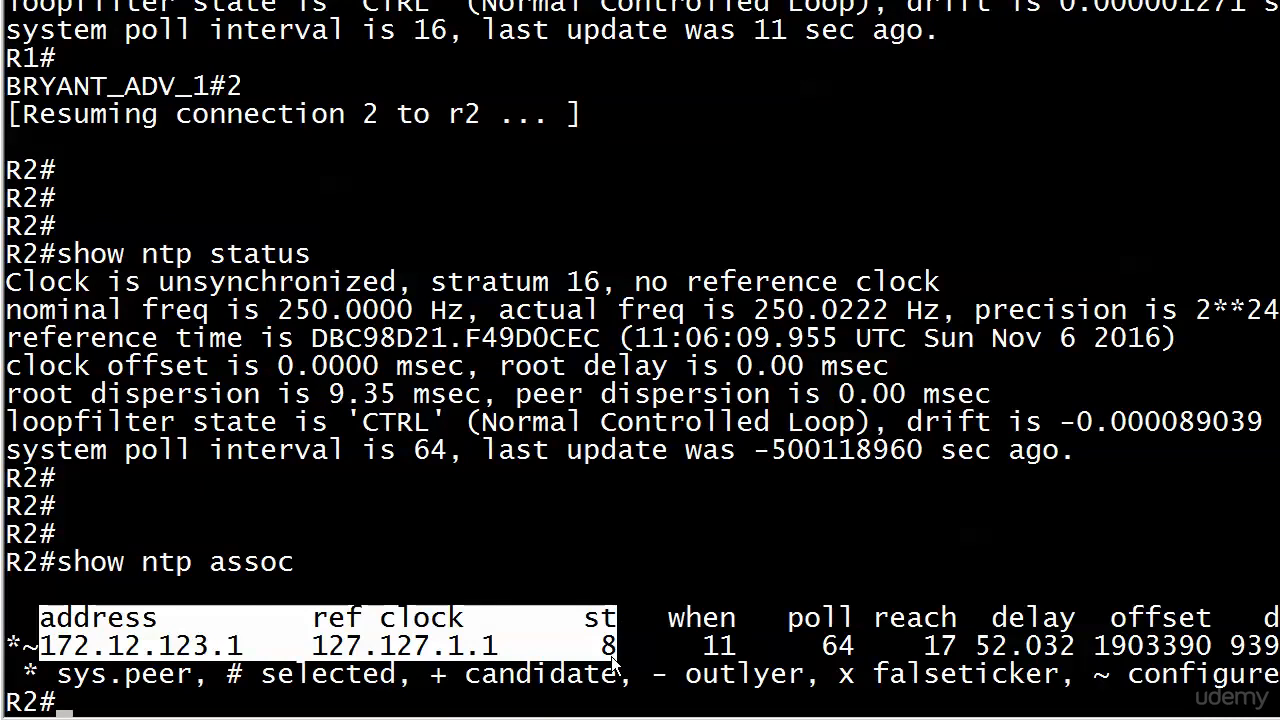
{"action": "mouse_move", "coordinate": [370, 644]}
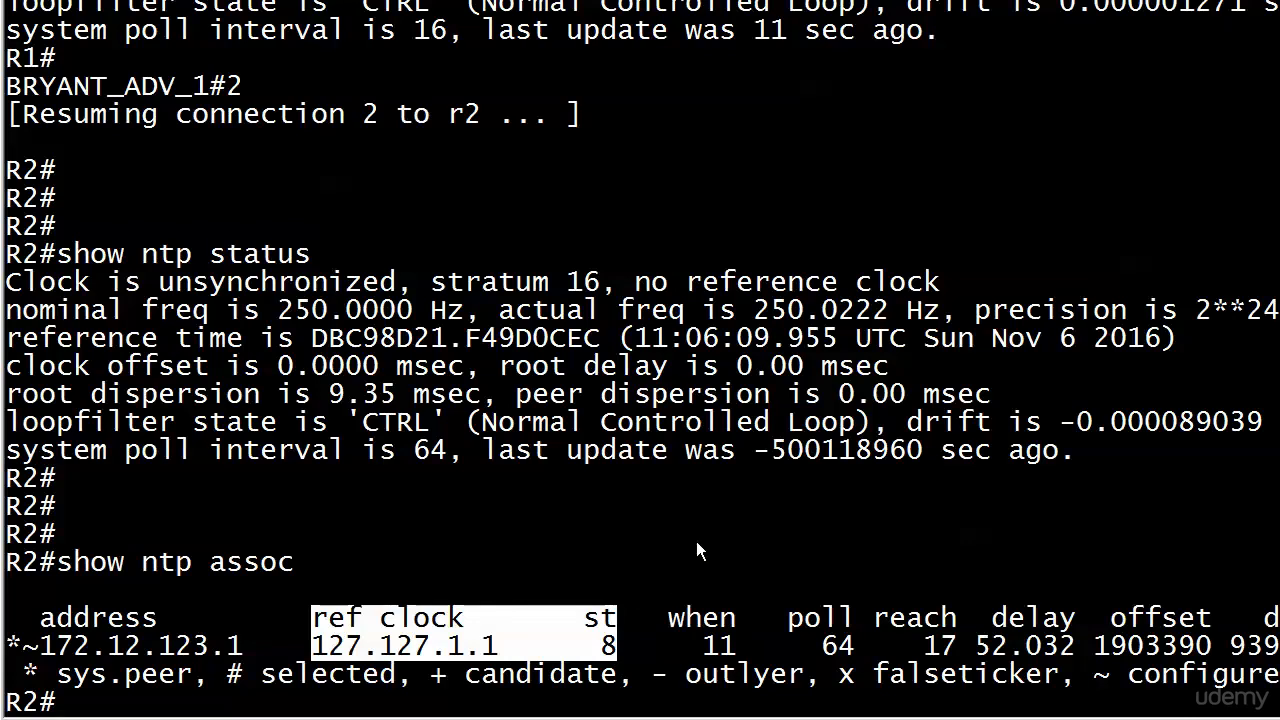
Enter the 'show ntp status' command on R2.
{"action": "scroll", "scroll_direction": "down", "scroll_amount": 3}
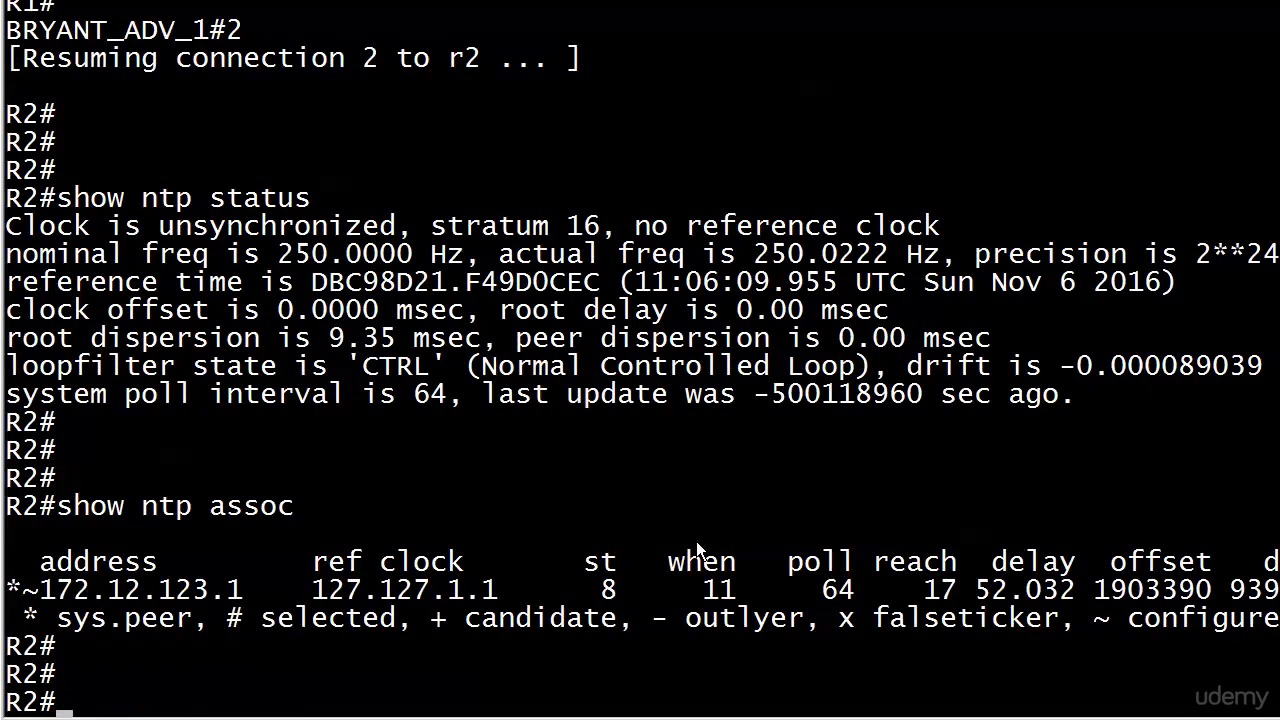
{"action": "type", "text": "show ntp status"}
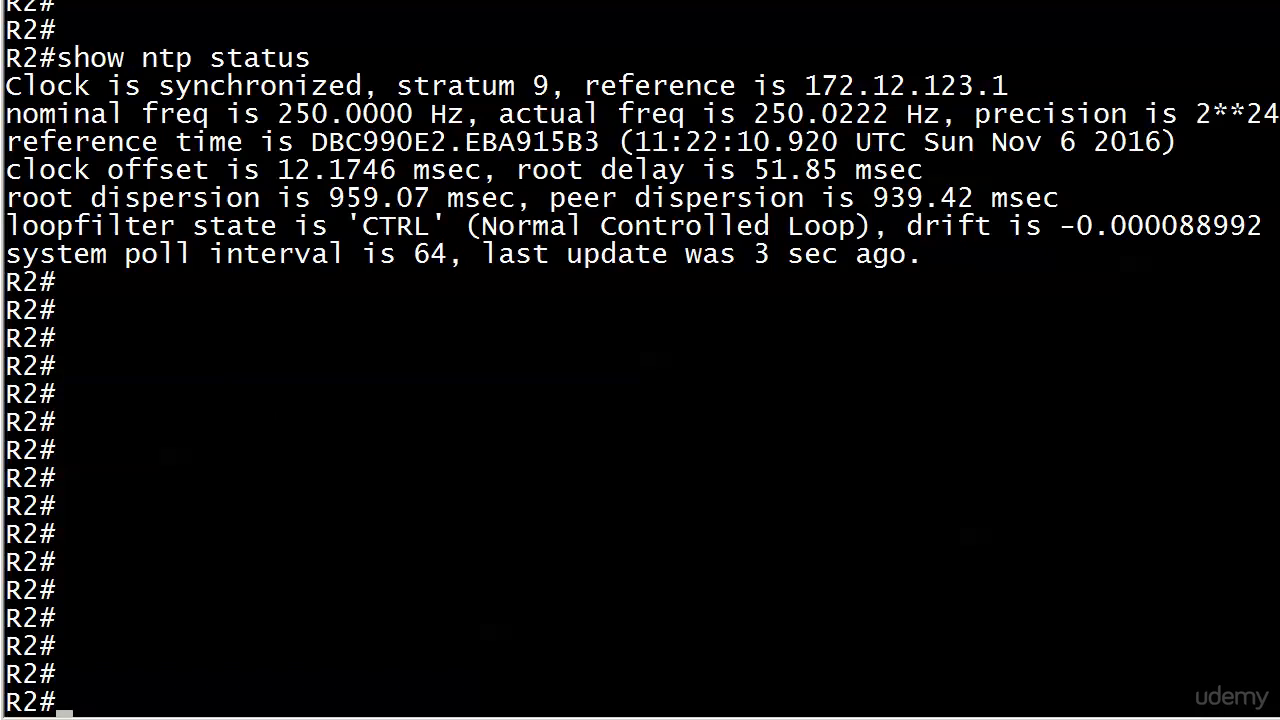
{"action": "mouse_move", "coordinate": [264, 176]}
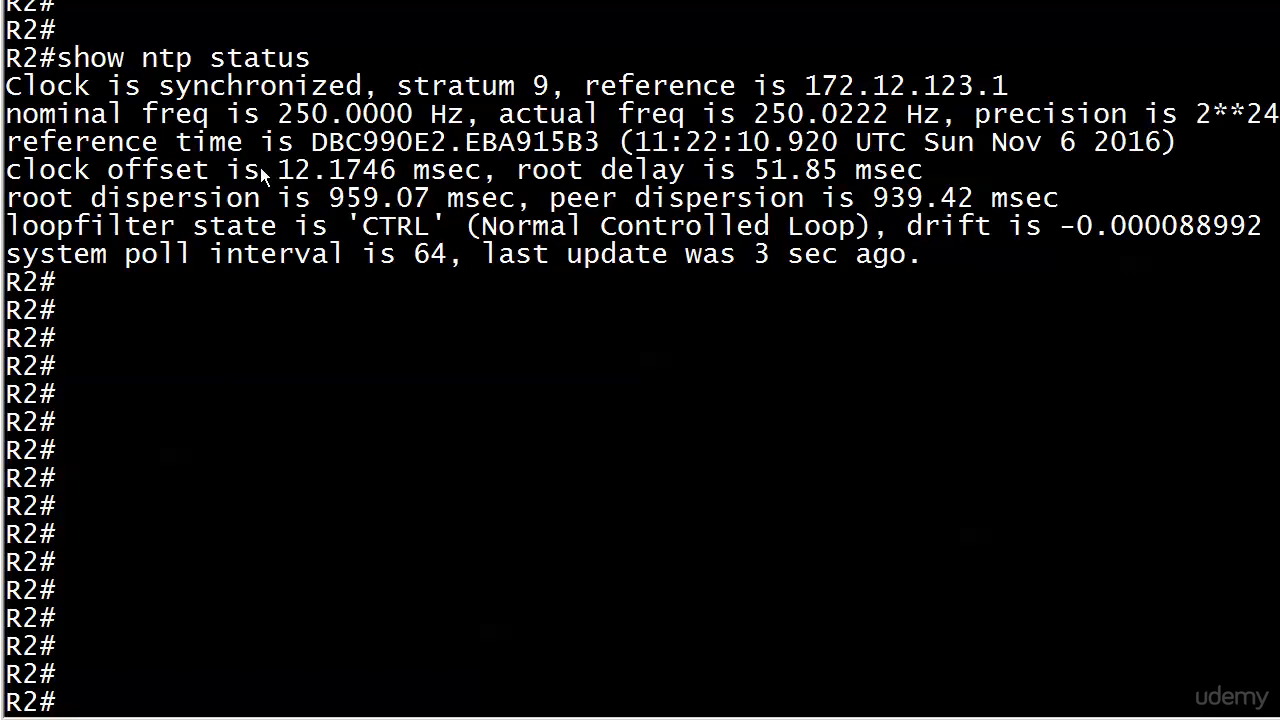
{"action": "mouse_move", "coordinate": [16, 64]}
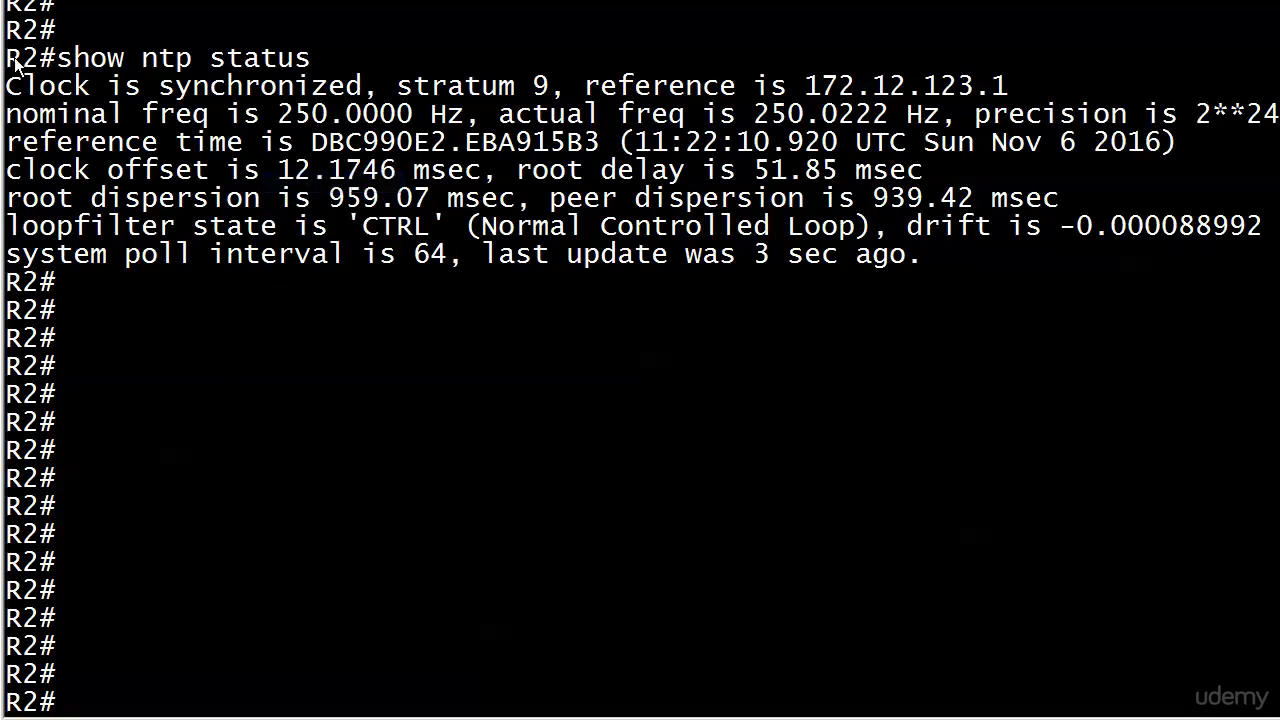
Highlight R2's 'Clock is synchronized, stratum 9' status line.
{"action": "left_click_drag", "start_coordinate": [10, 58], "coordinate": [370, 86]}
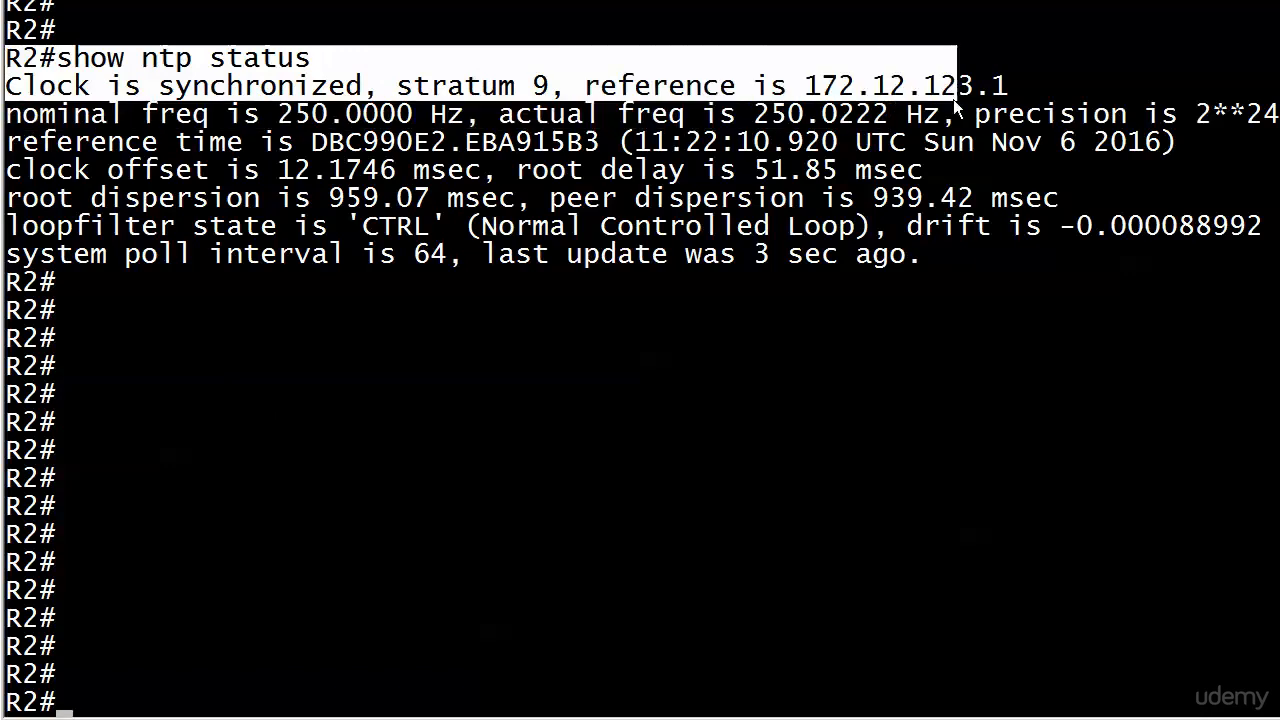
{"action": "mouse_move", "coordinate": [1016, 84]}
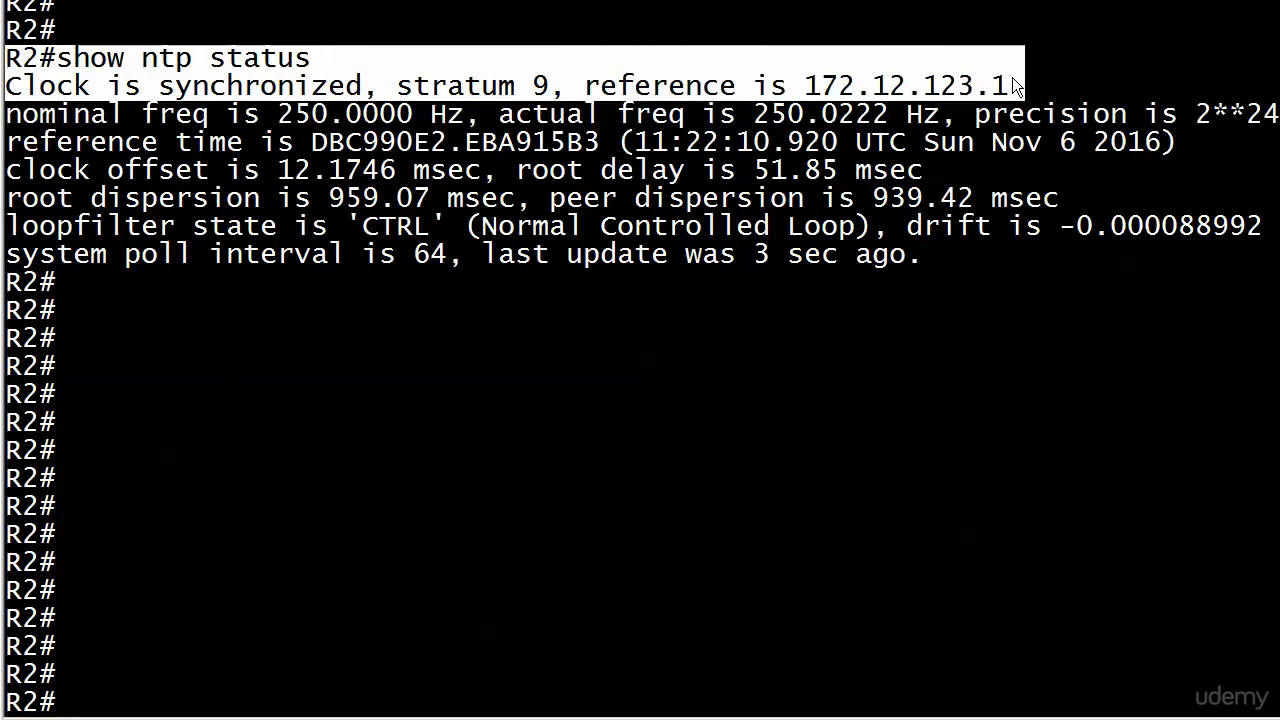
Recheck R2's NTP associations and display its clock reading 11:23:20 UTC Sun Nov 6 2016.
{"action": "type", "text": "show ntp assoc"}
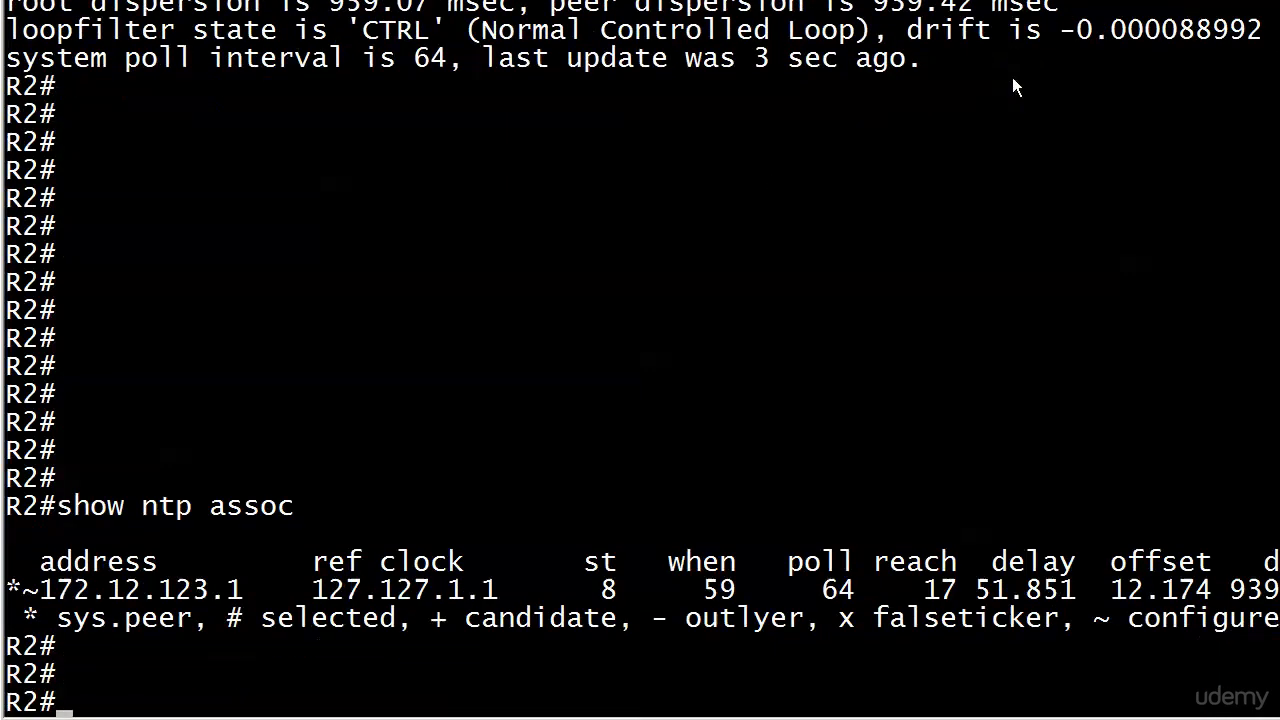
{"action": "scroll", "scroll_direction": "down", "scroll_amount": 3}
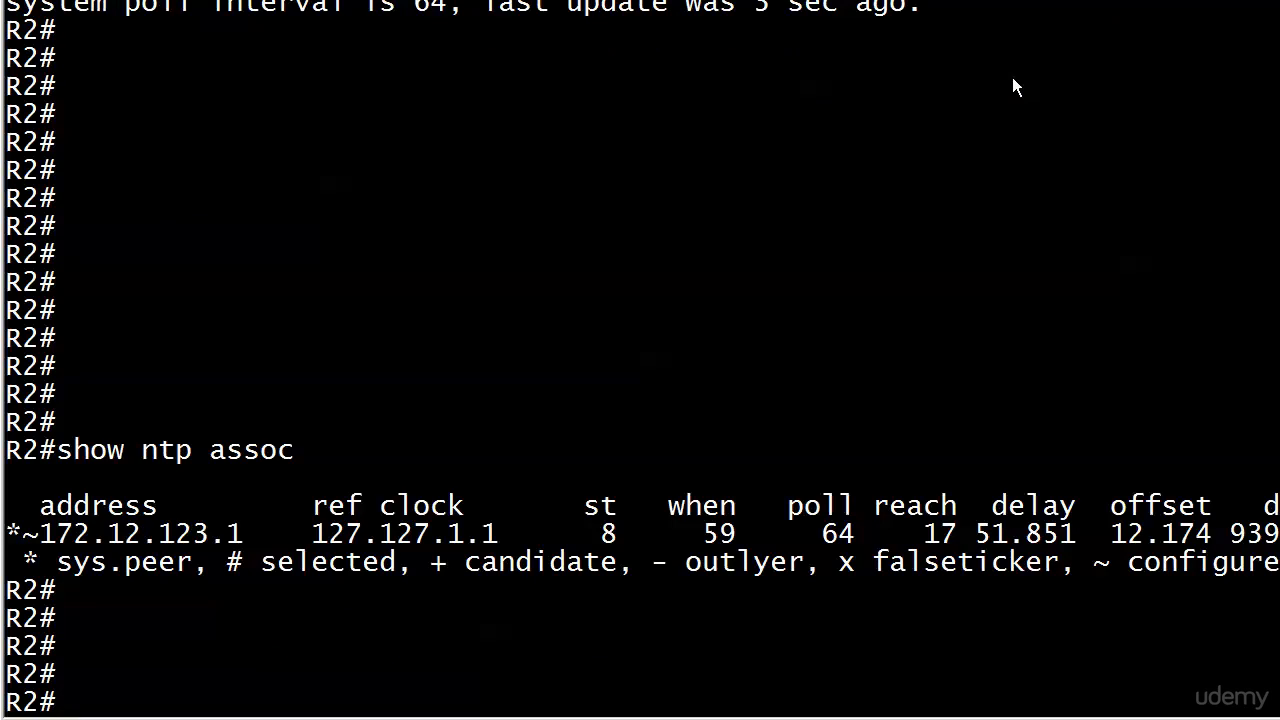
{"action": "type", "text": "show"}
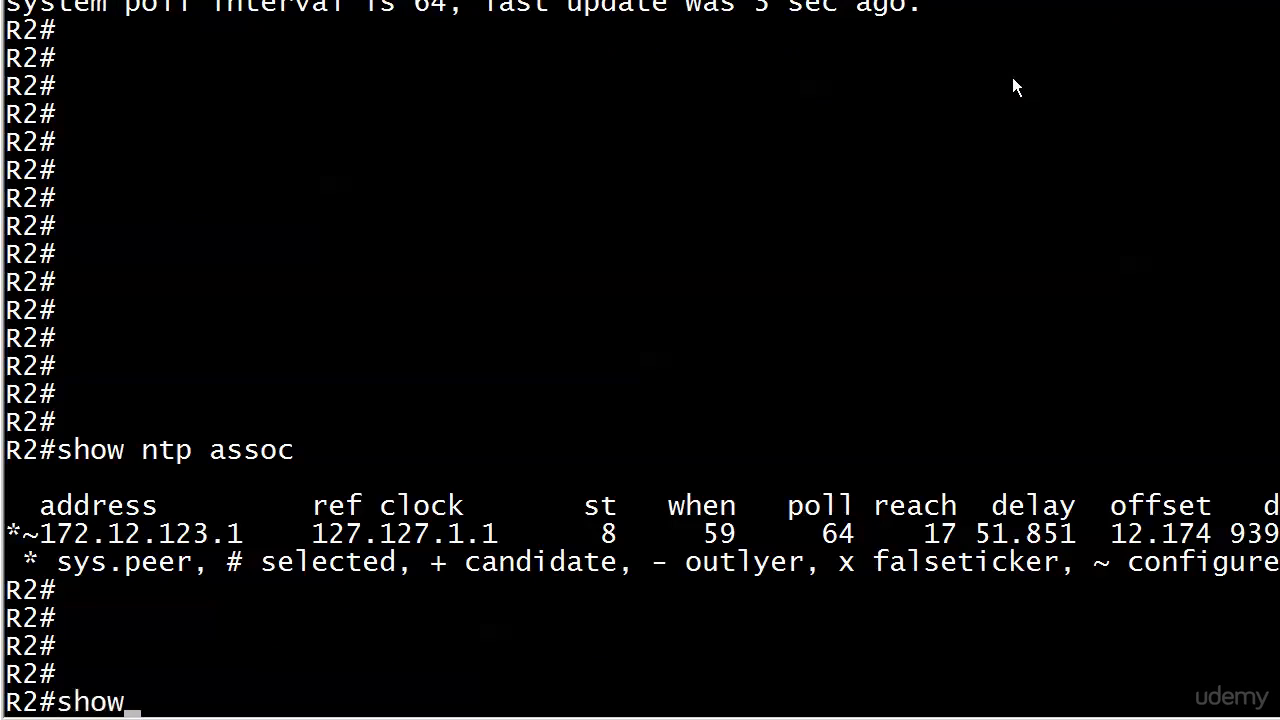
{"action": "key", "text": "Return"}
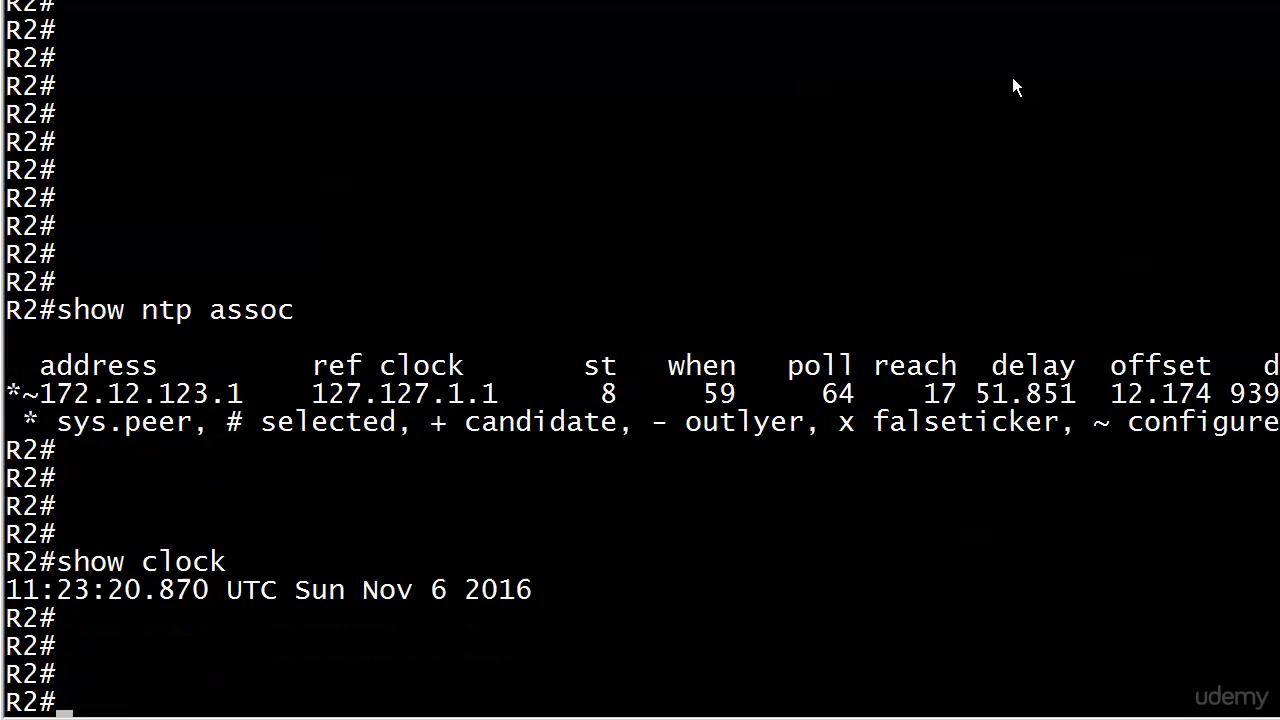